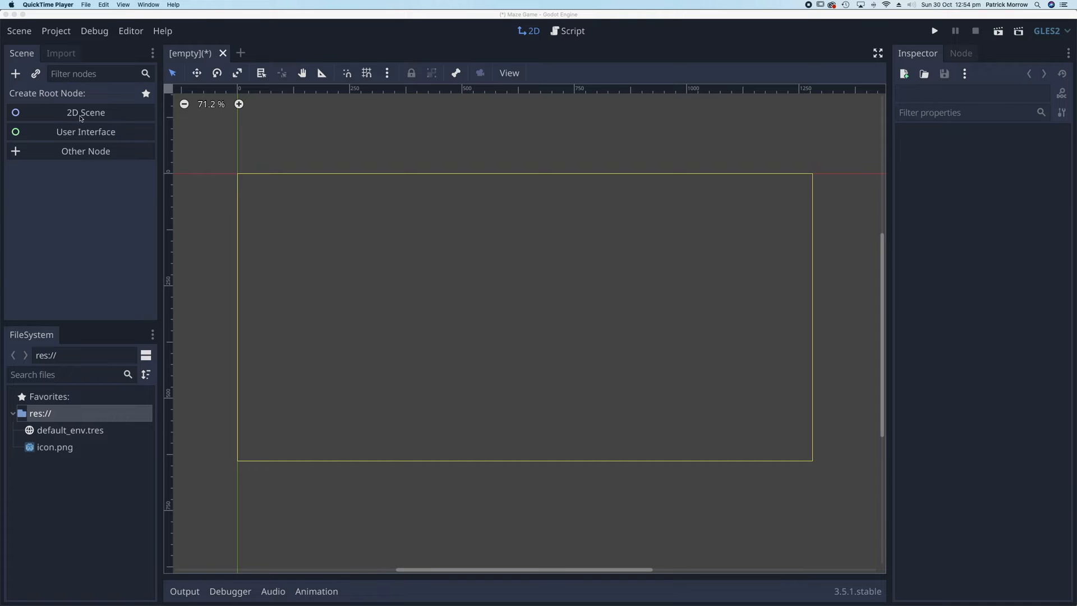
Create a 2D scene and rename its Node2D root to Level1.
click(85, 112)
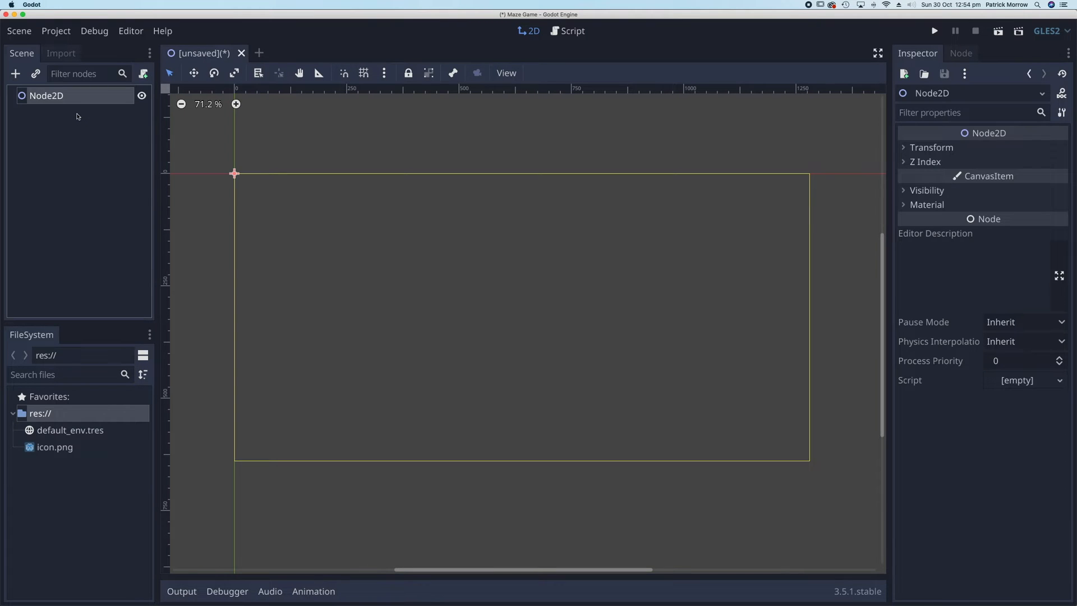
mouse_move(42, 99)
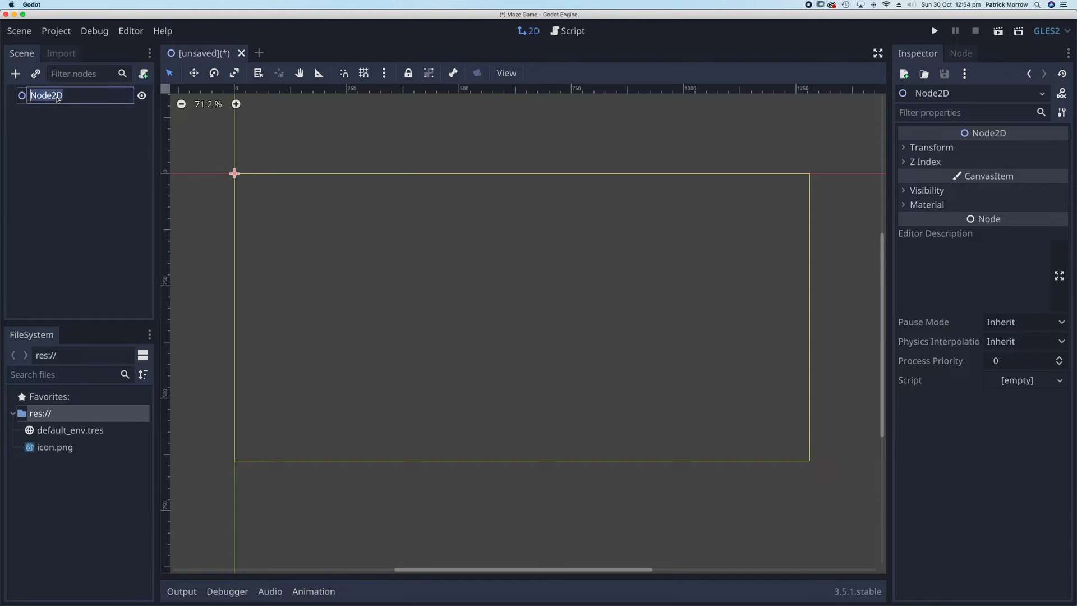
text(L)
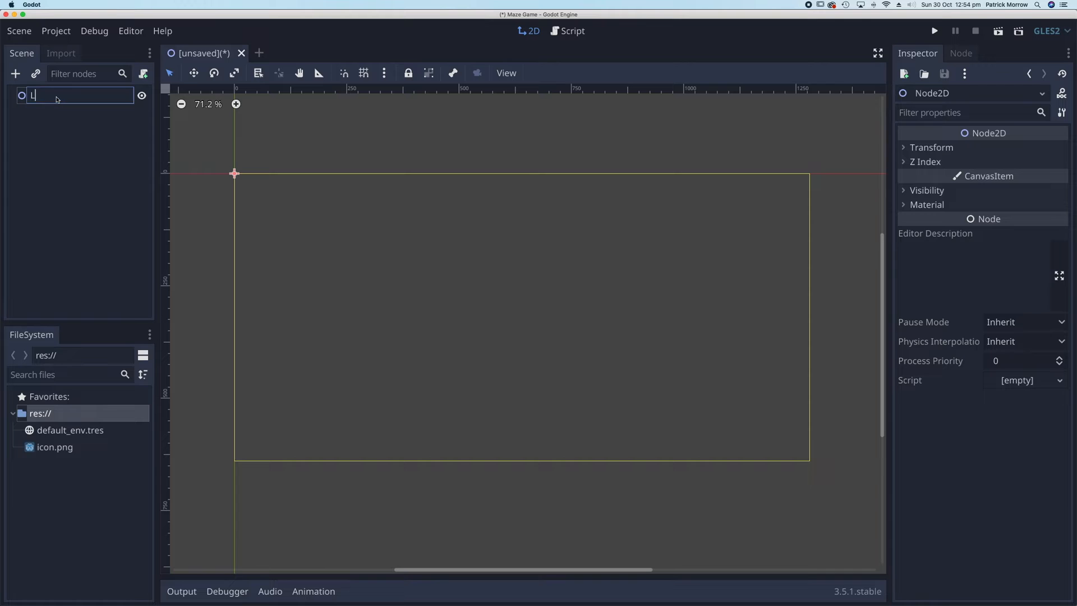
text(evel 1)
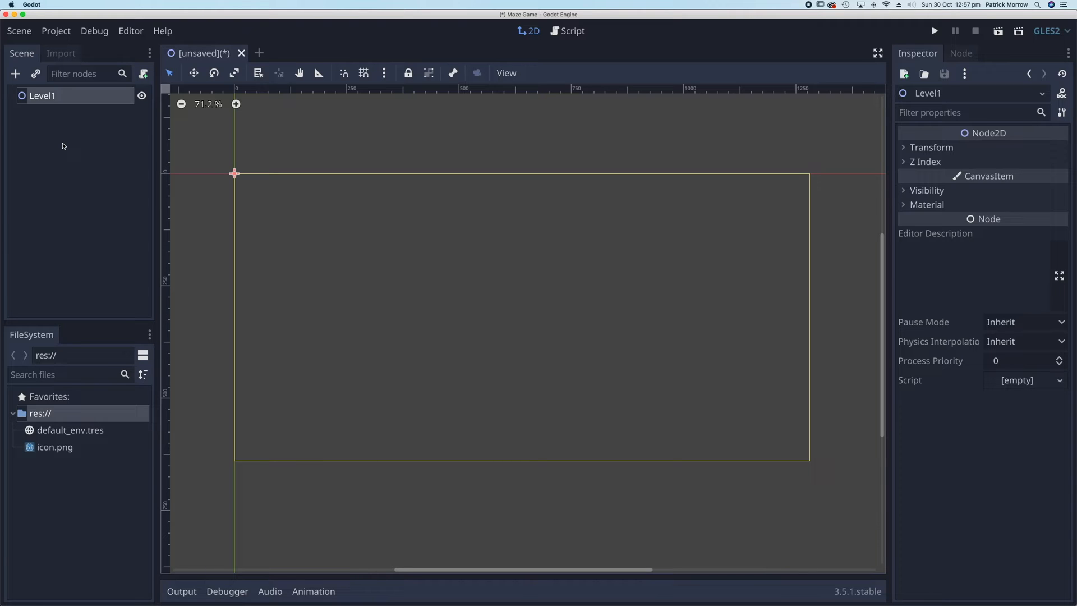
mouse_move(153, 208)
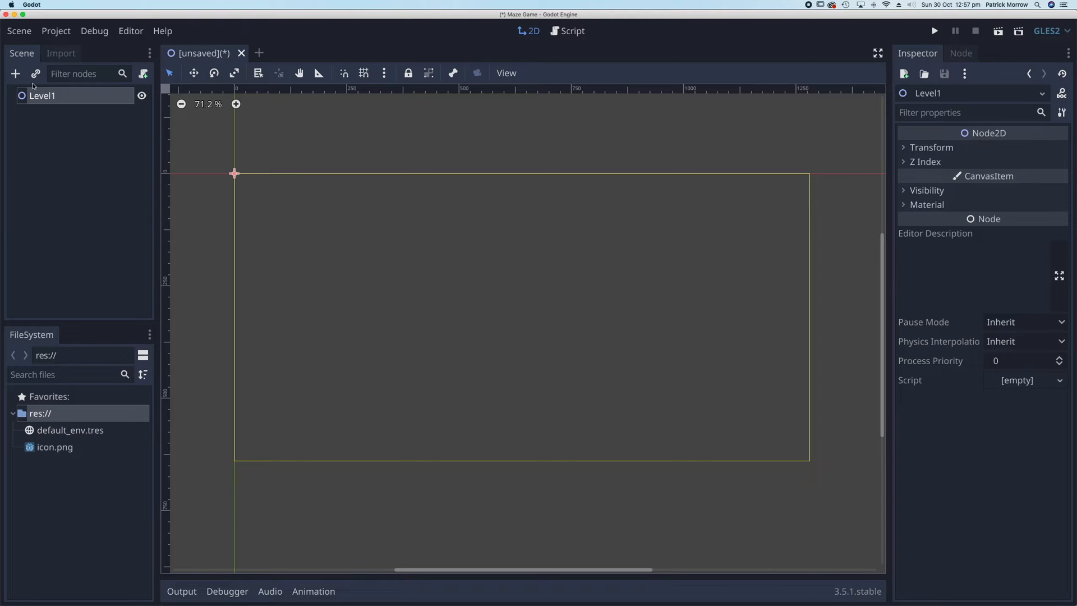
mouse_move(16, 73)
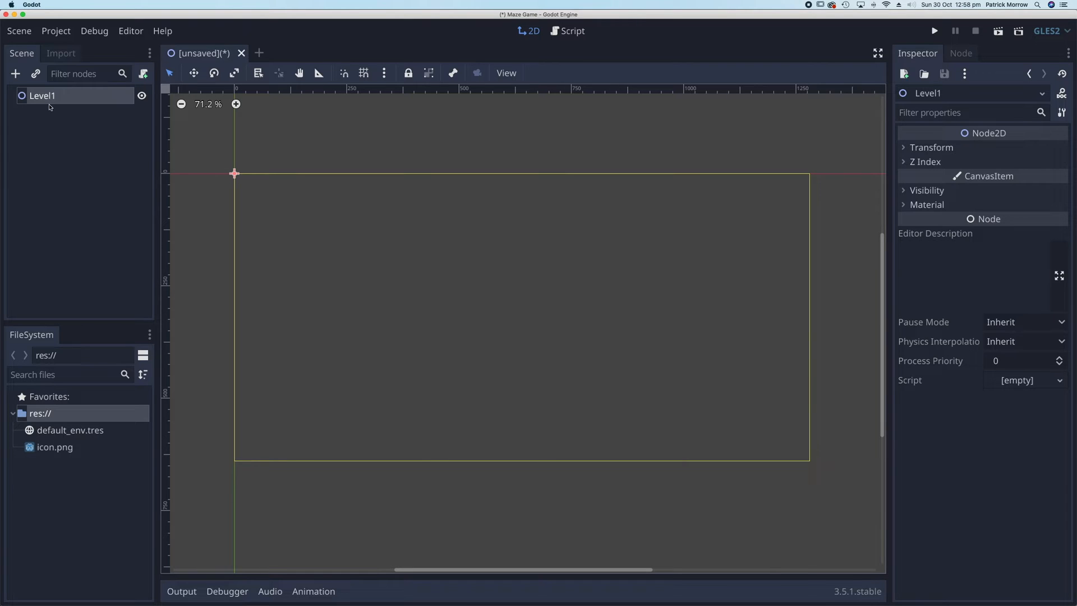
mouse_move(60, 118)
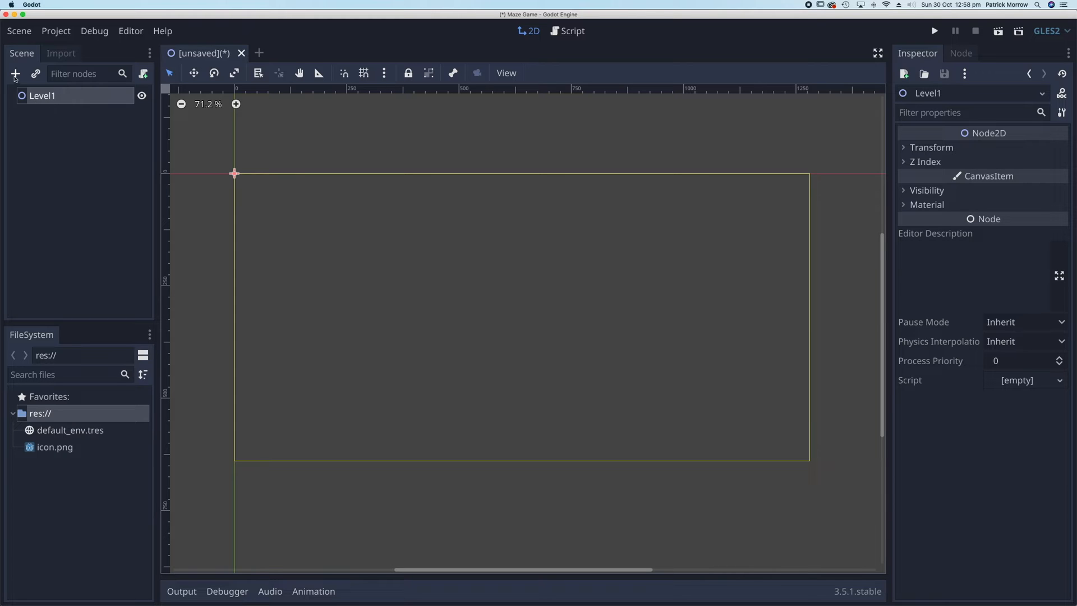
Add a TileMap child node under Level1 via the Add Child Node search for 'tile'.
click(15, 74)
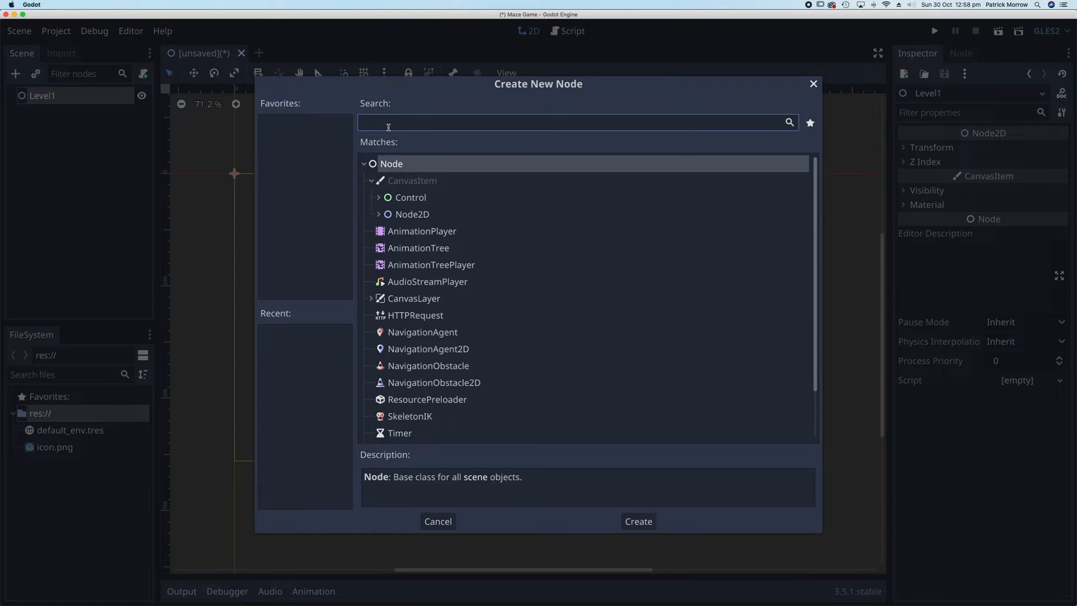
text(tile)
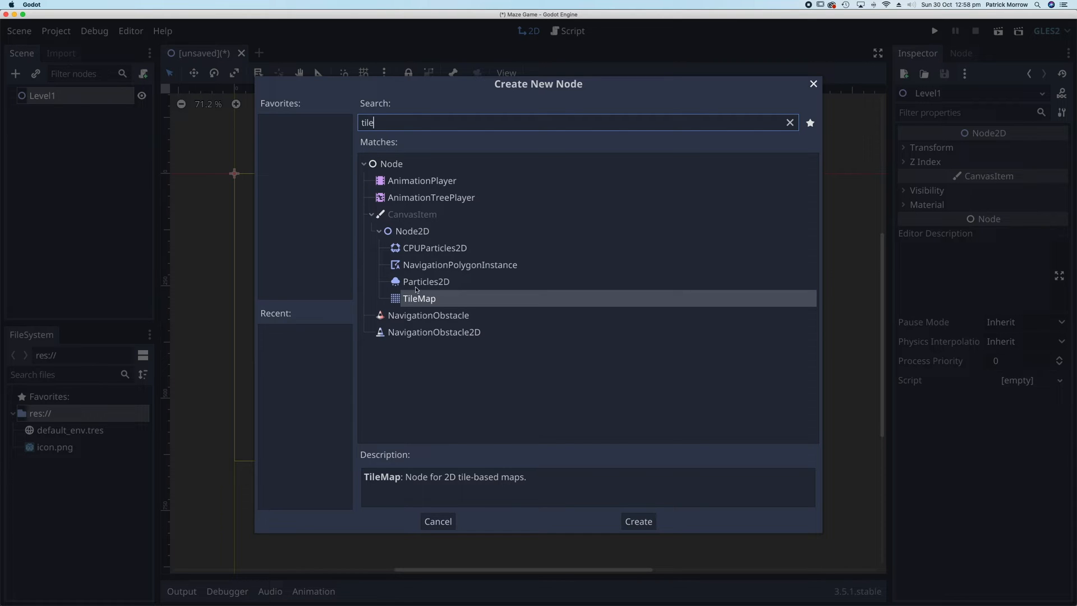
click(638, 521)
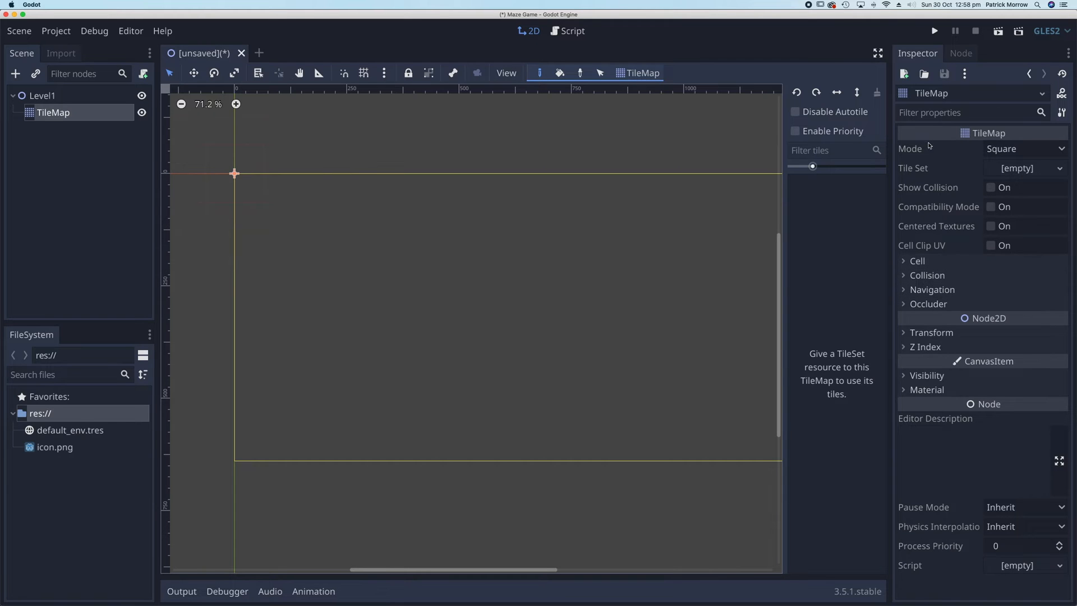
mouse_move(908, 171)
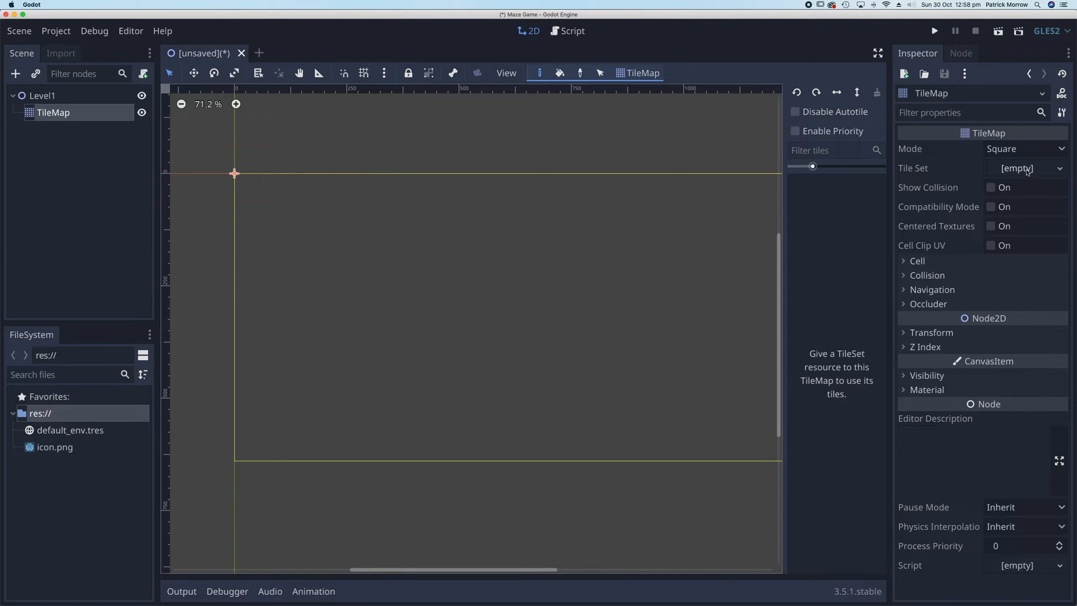
Assign a New TileSet resource to the TileMap and open it in the tile set editor.
click(1027, 168)
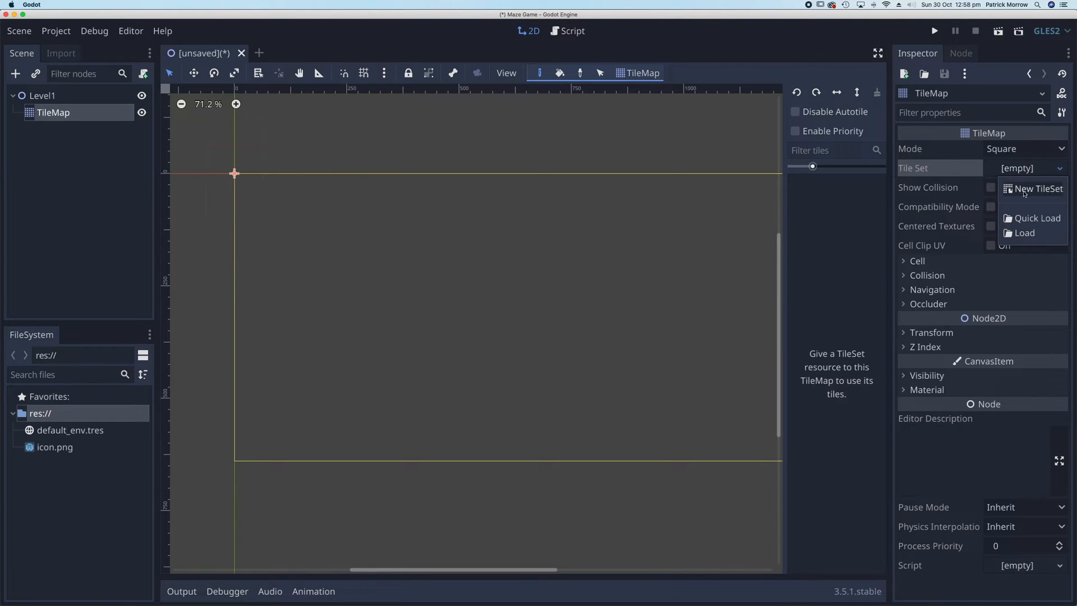
click(1036, 189)
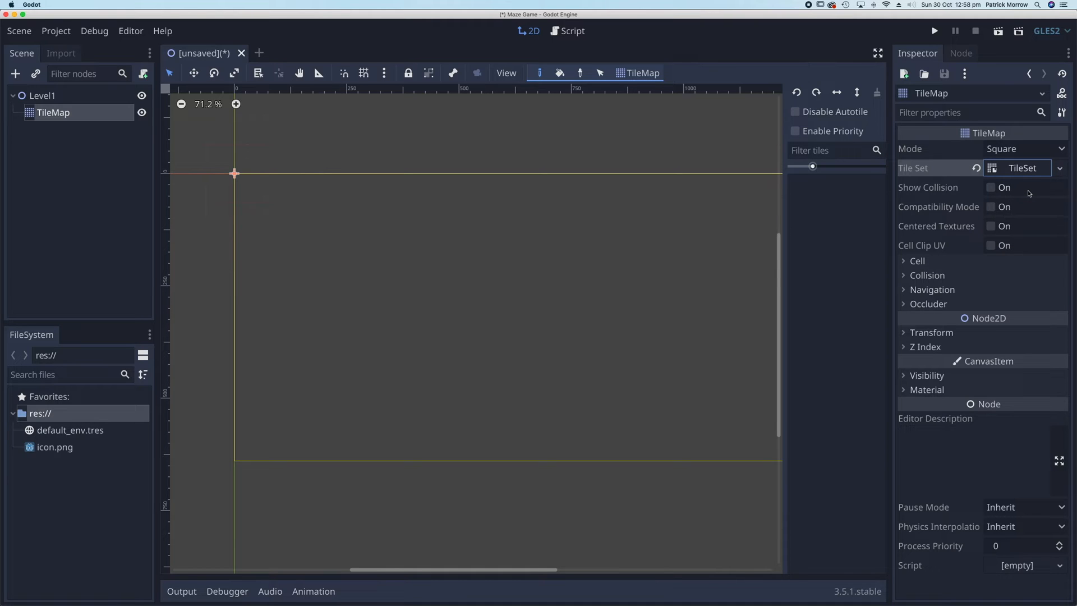
mouse_move(1021, 172)
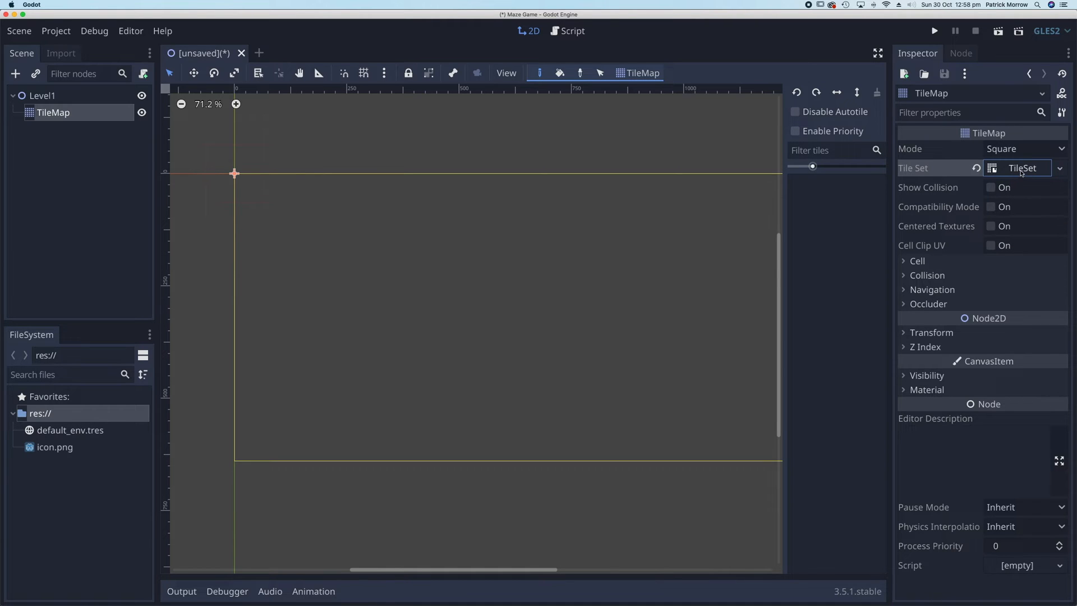
click(1023, 167)
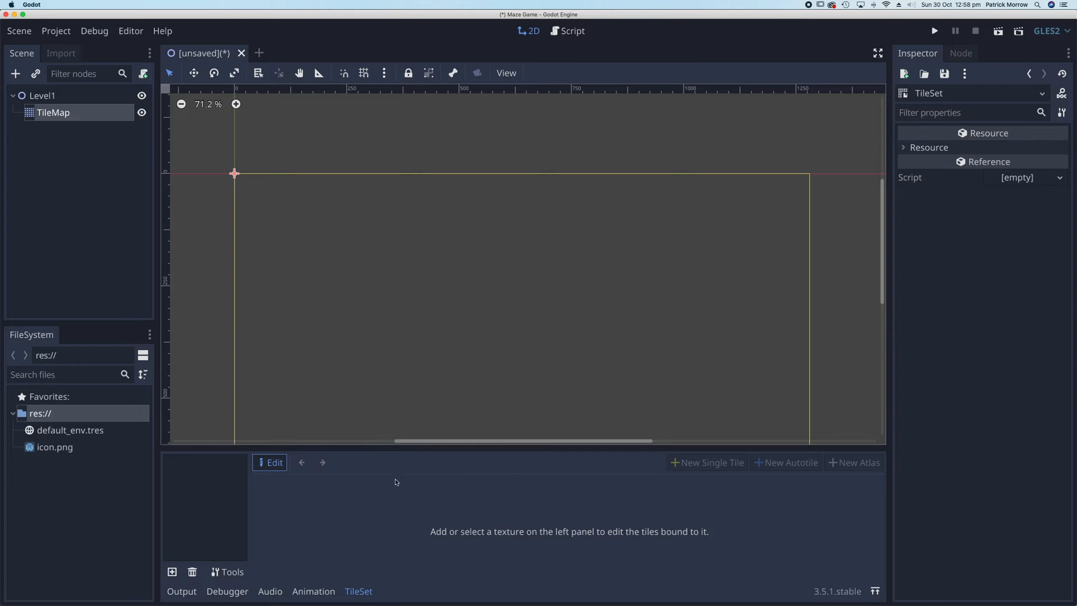
mouse_move(289, 464)
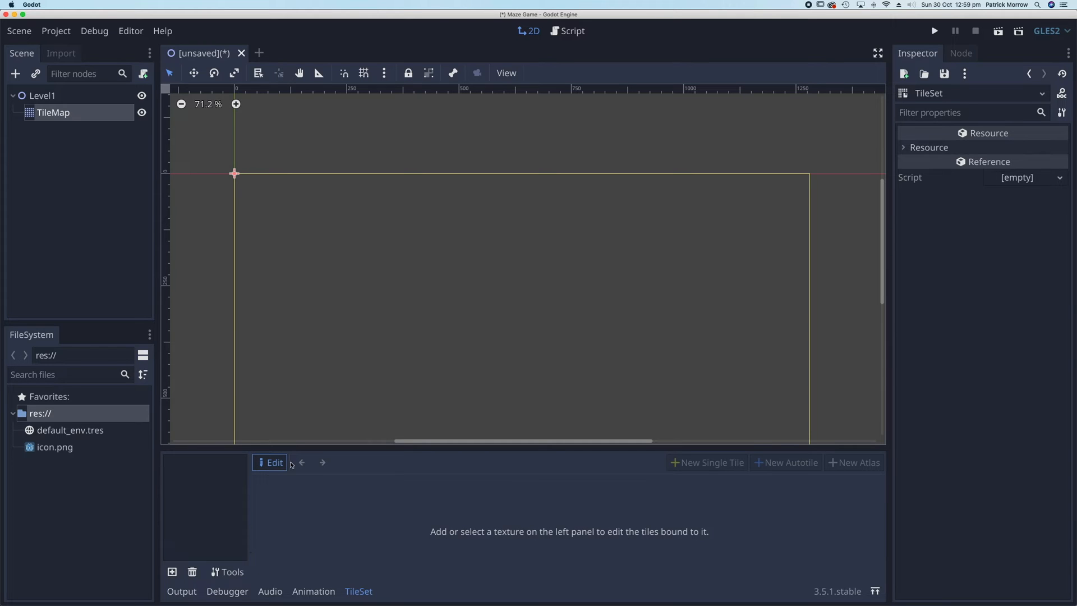
mouse_move(100, 429)
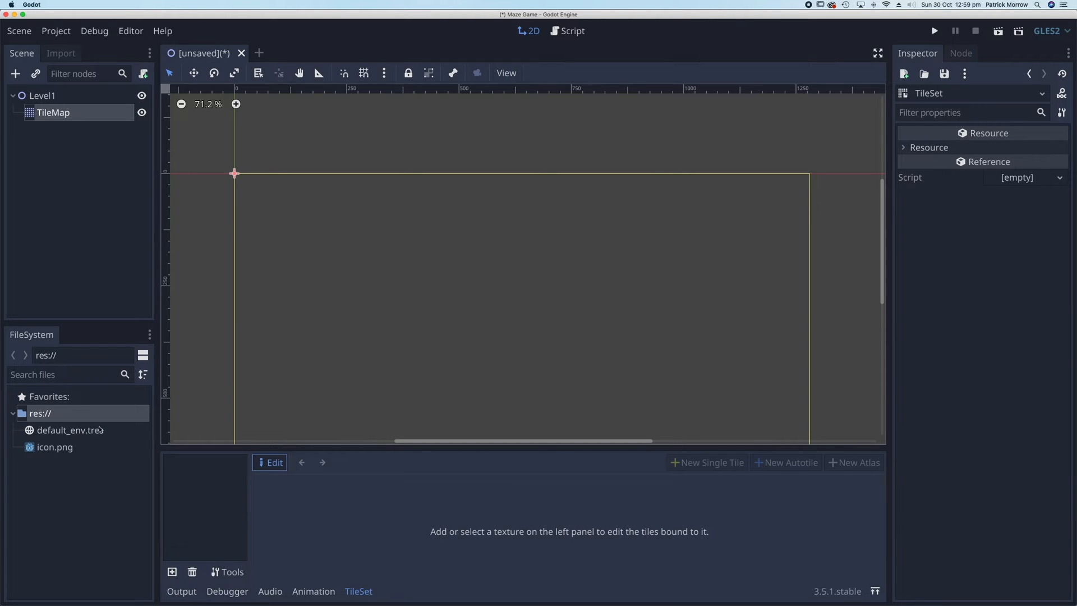
mouse_move(82, 415)
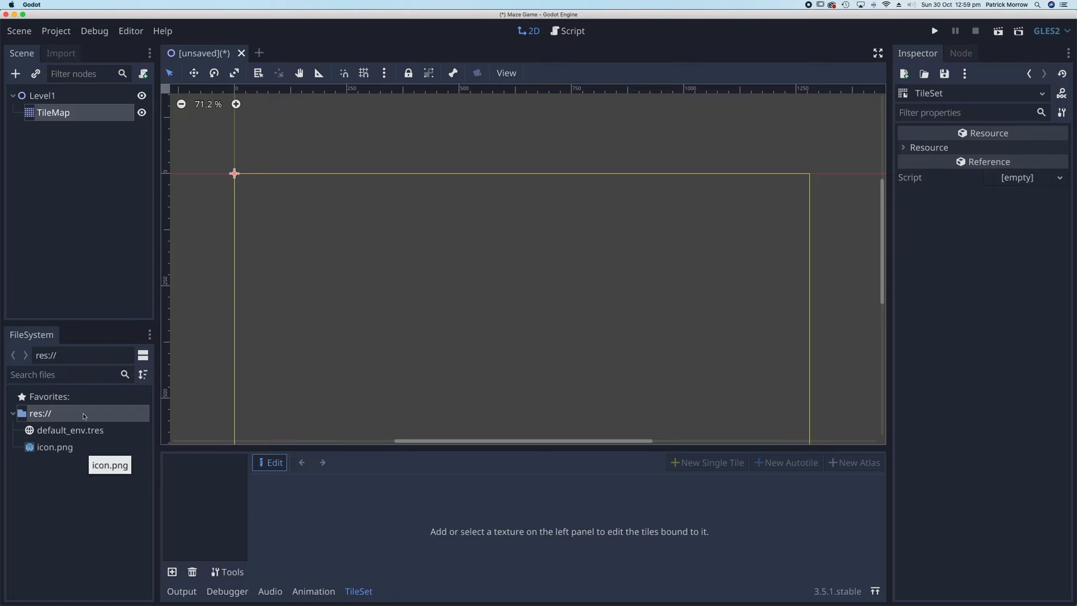
mouse_move(70, 462)
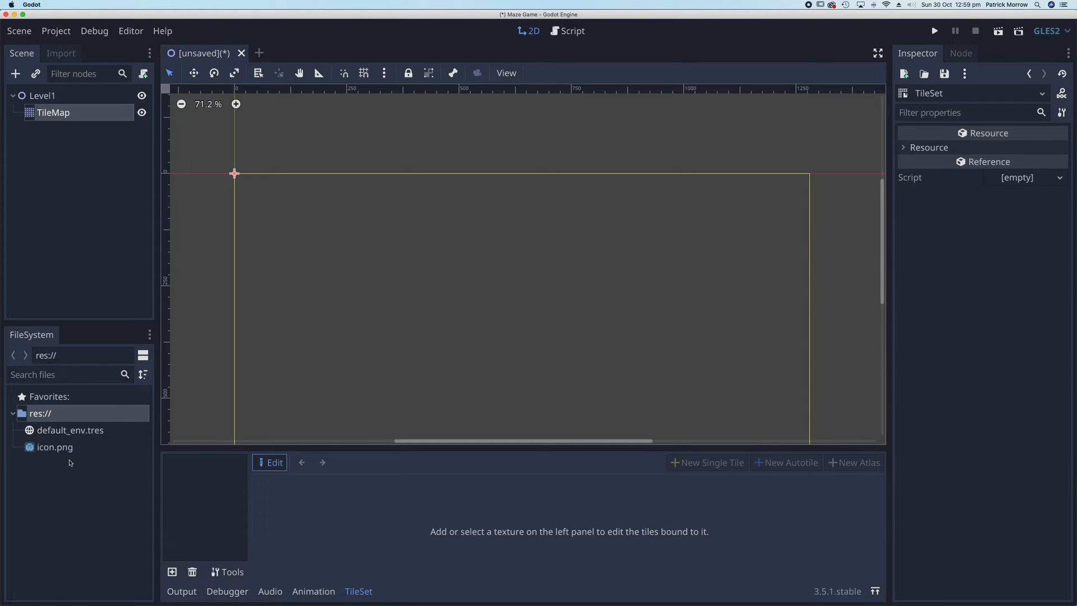
mouse_move(69, 435)
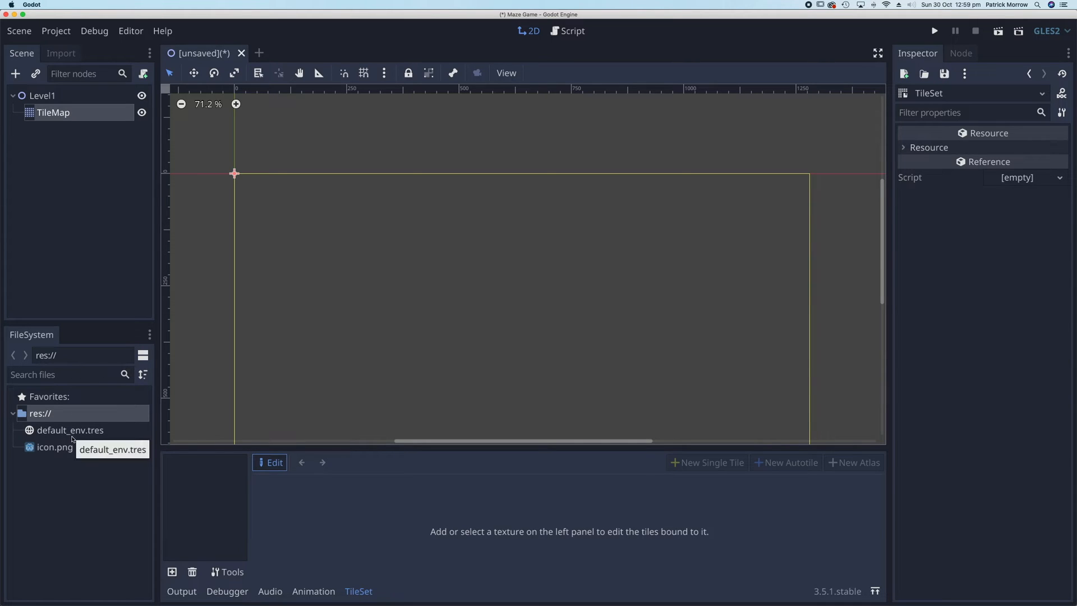
mouse_move(55, 448)
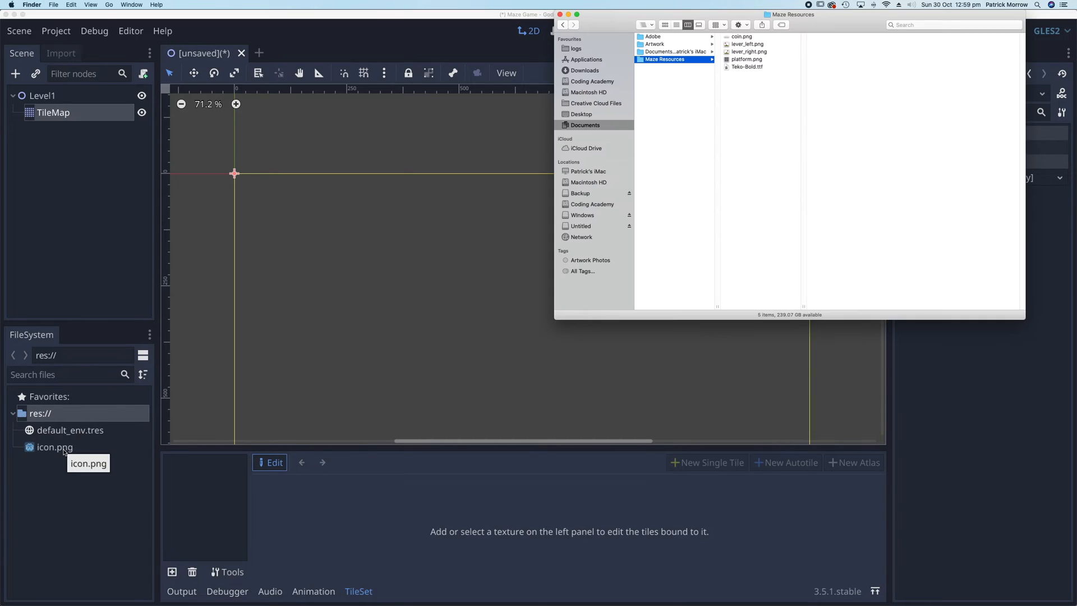
Import the Maze Resources files — coin, lever images, platform and Teko-Bold font — into the project.
click(742, 35)
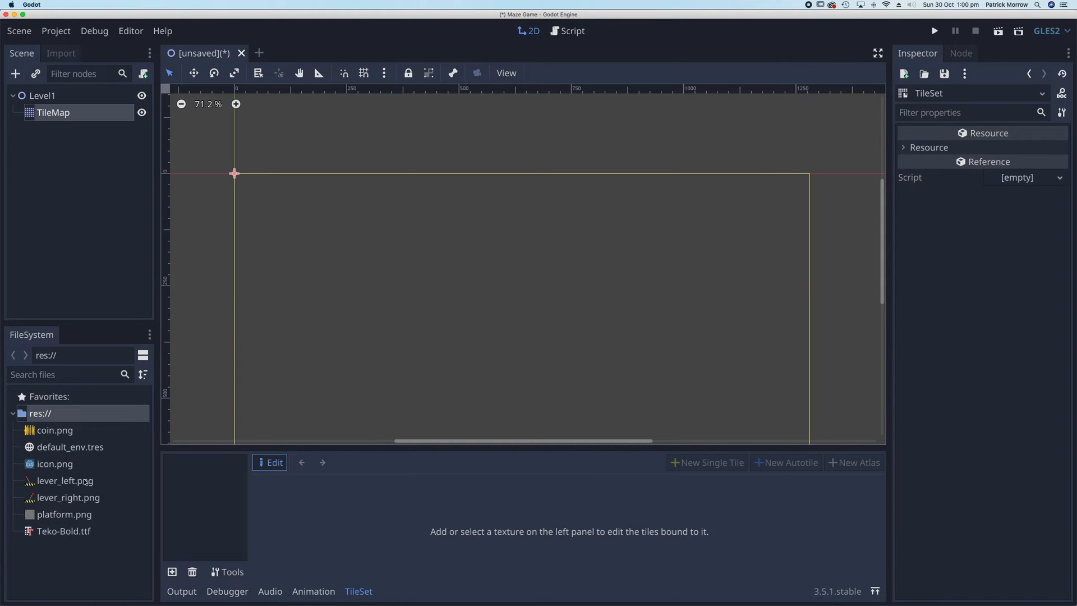
mouse_move(65, 514)
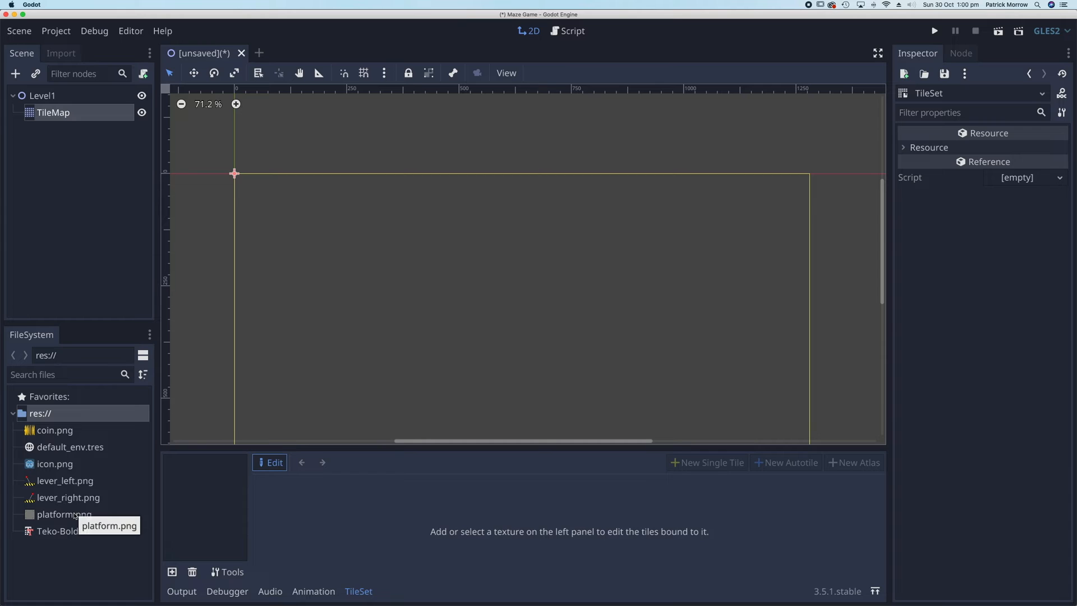
mouse_move(63, 514)
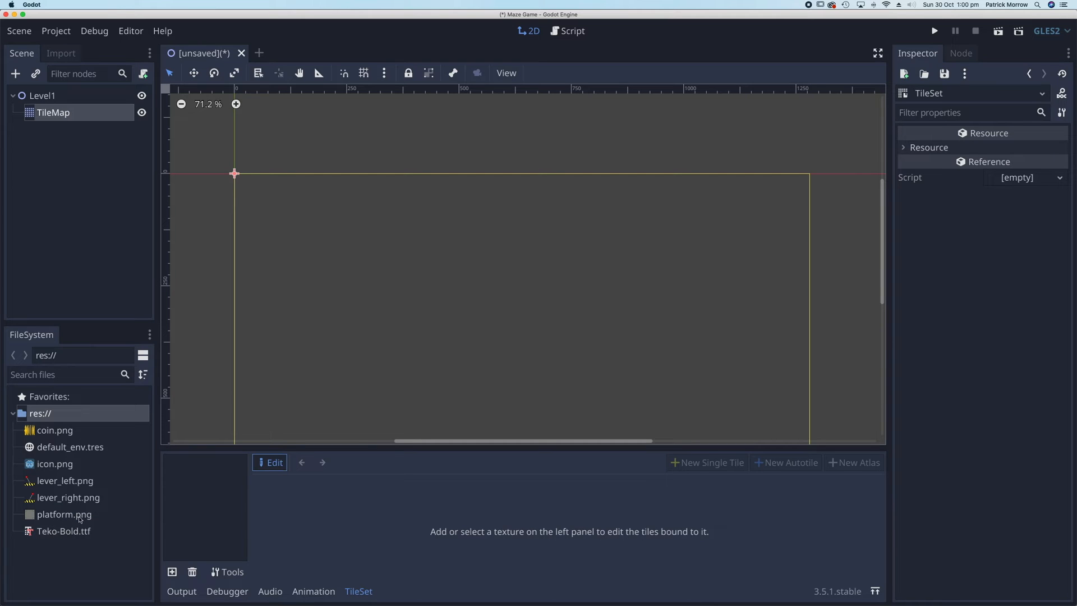
Add platform.png as a texture in the TileSet.
click(64, 513)
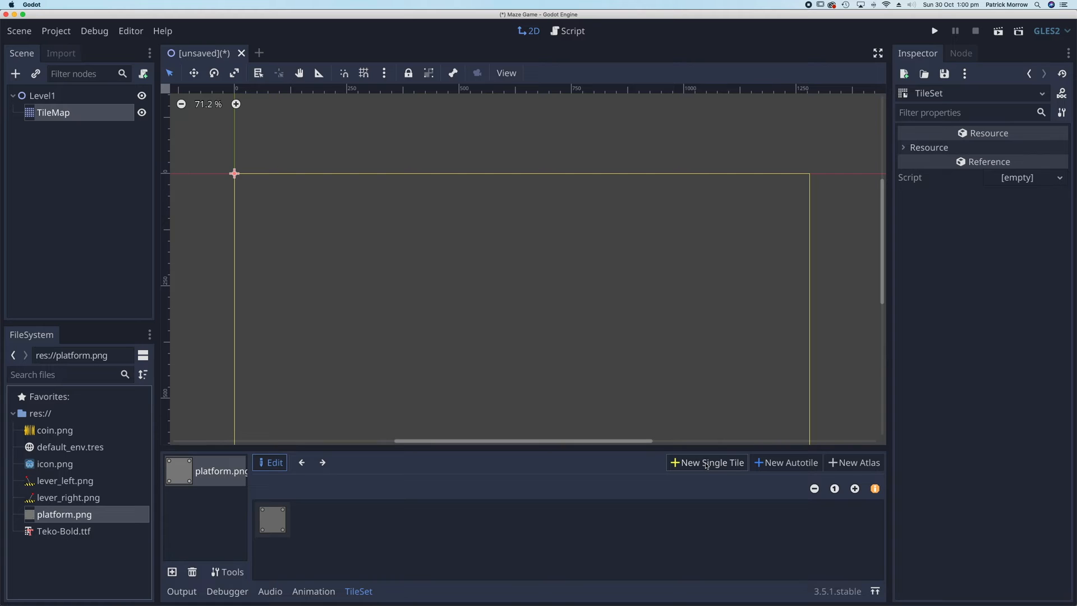
Define a single tile from the whole platform texture with grid snapping enabled.
click(706, 463)
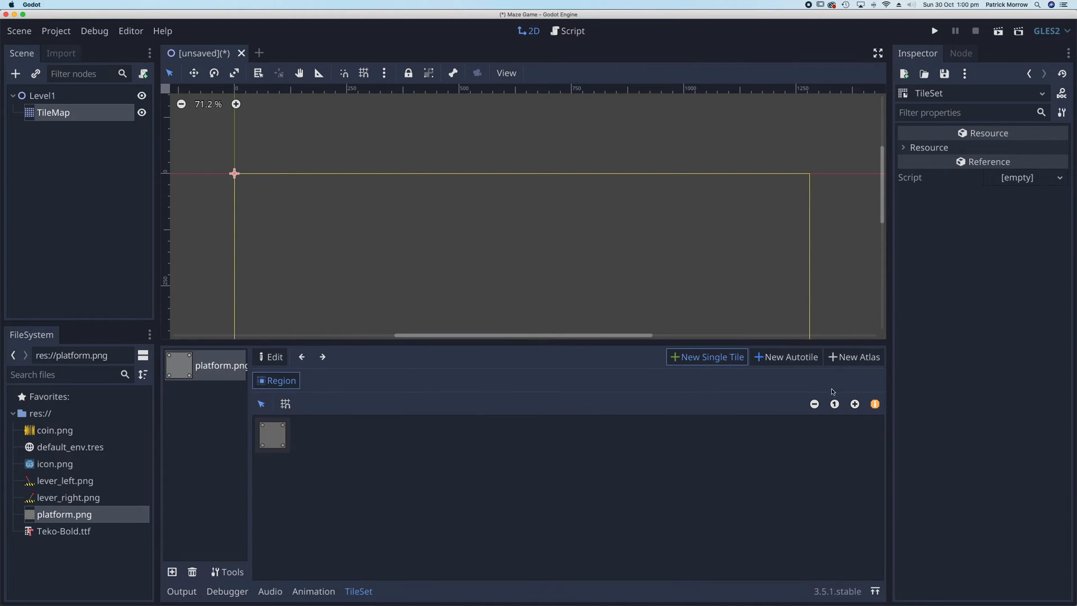
click(855, 404)
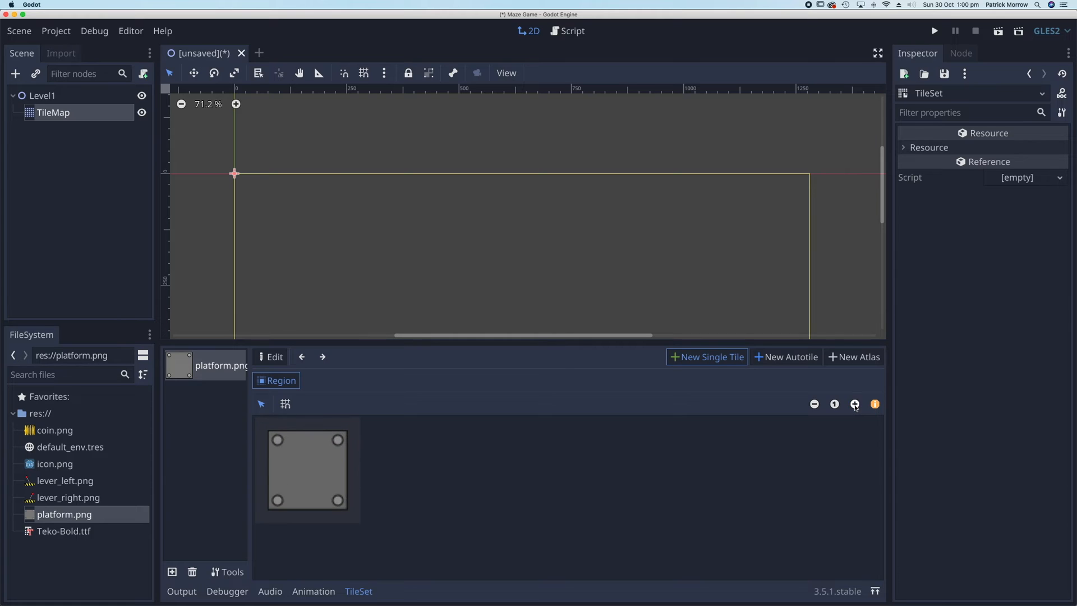
click(855, 404)
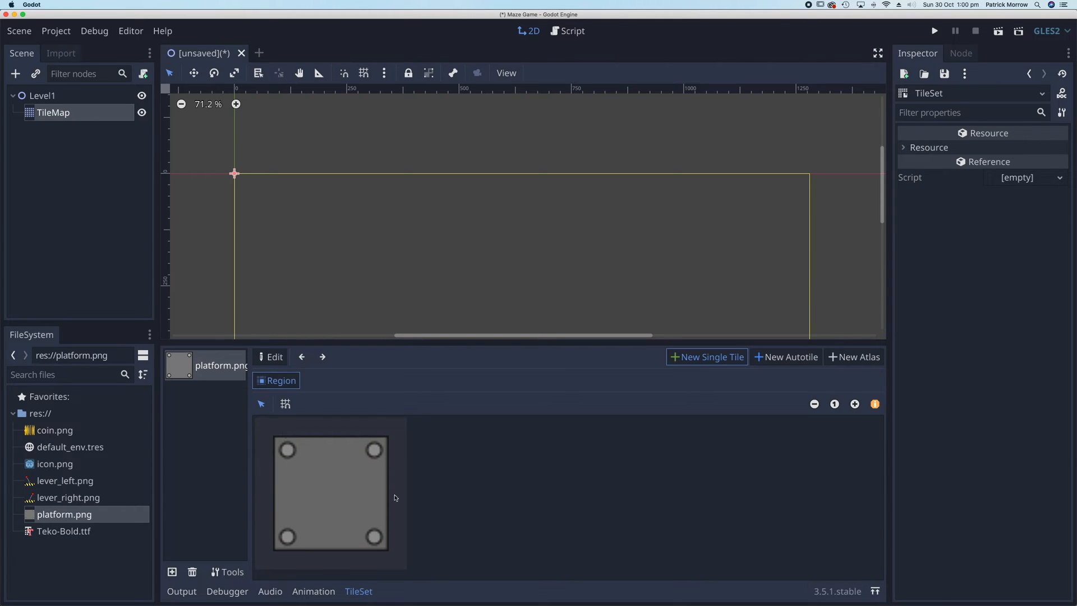
mouse_move(316, 512)
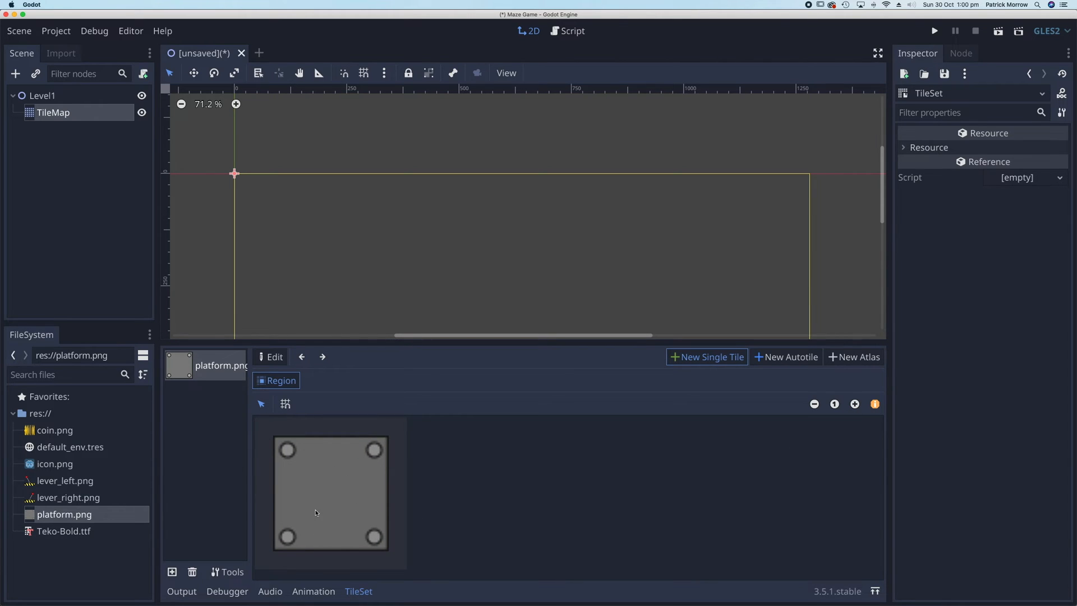
mouse_move(284, 403)
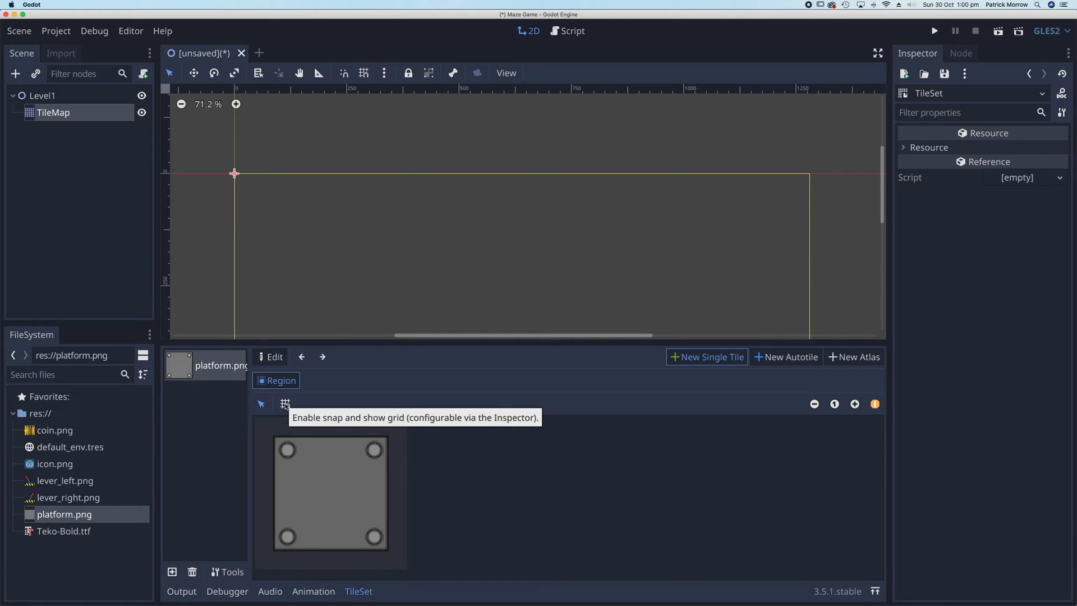
click(284, 403)
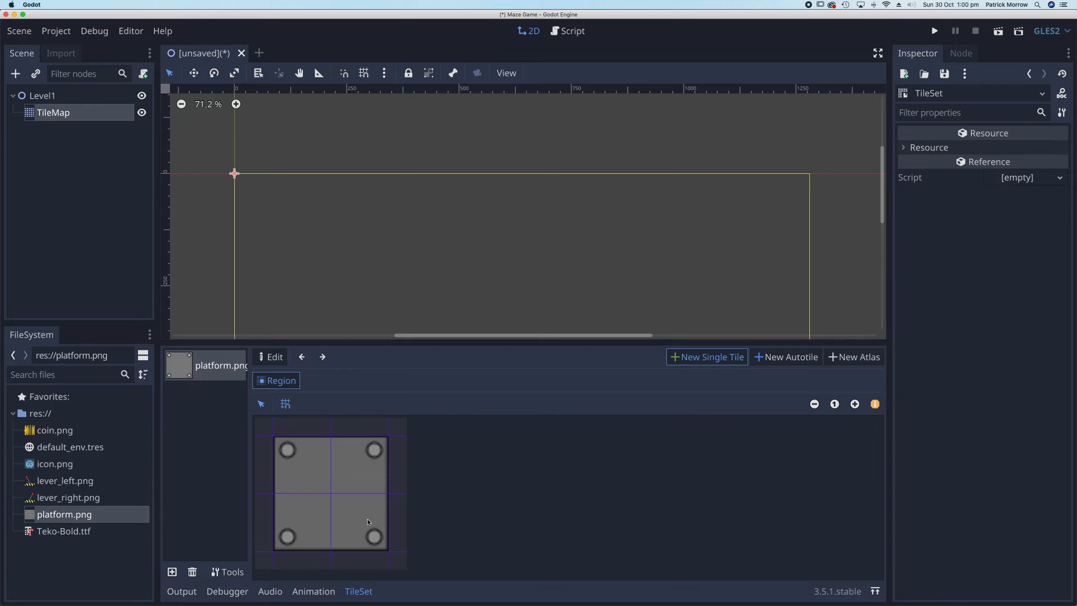
mouse_move(280, 445)
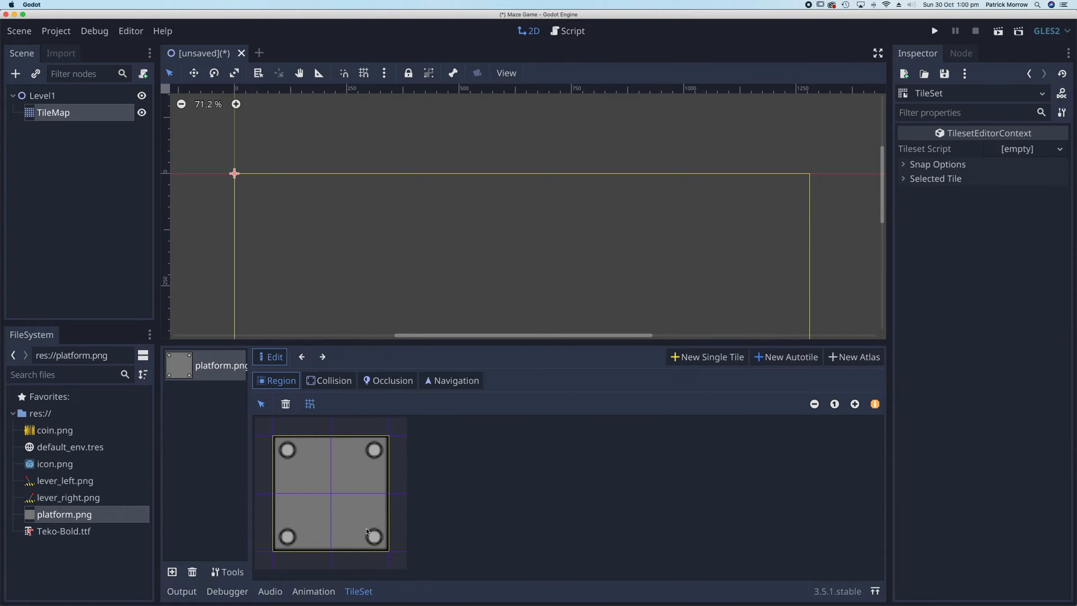
mouse_move(310, 452)
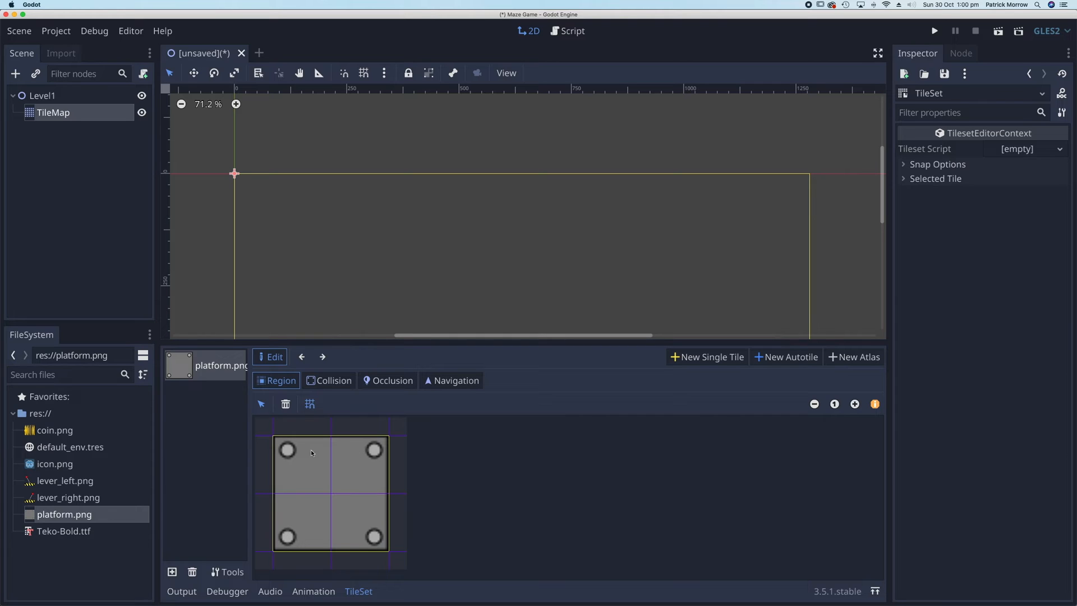
mouse_move(313, 430)
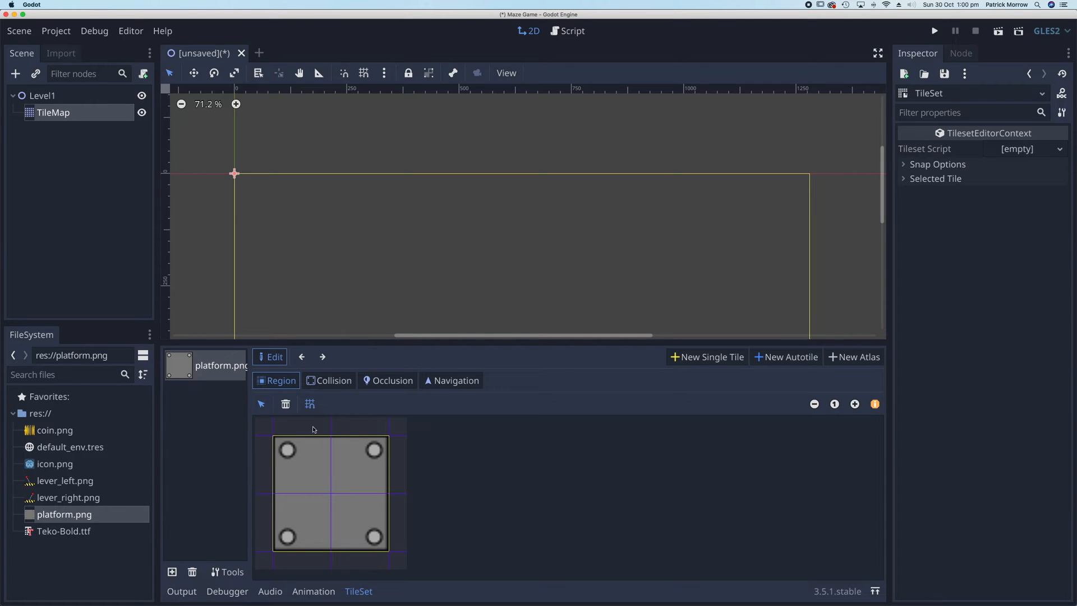
mouse_move(329, 381)
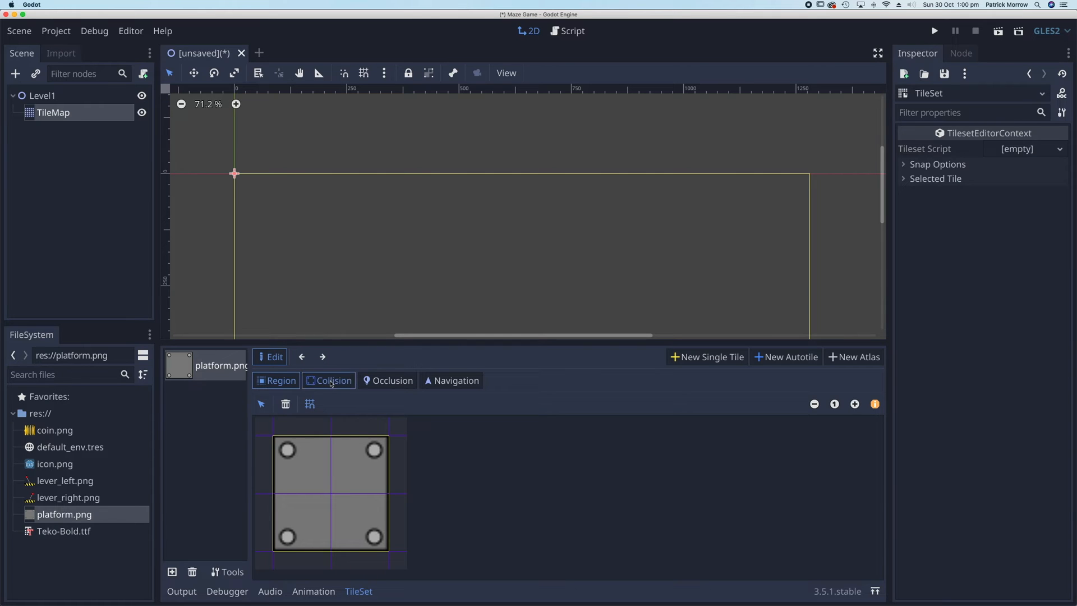
Give the platform tile a rectangle collision shape covering the whole tile.
click(333, 381)
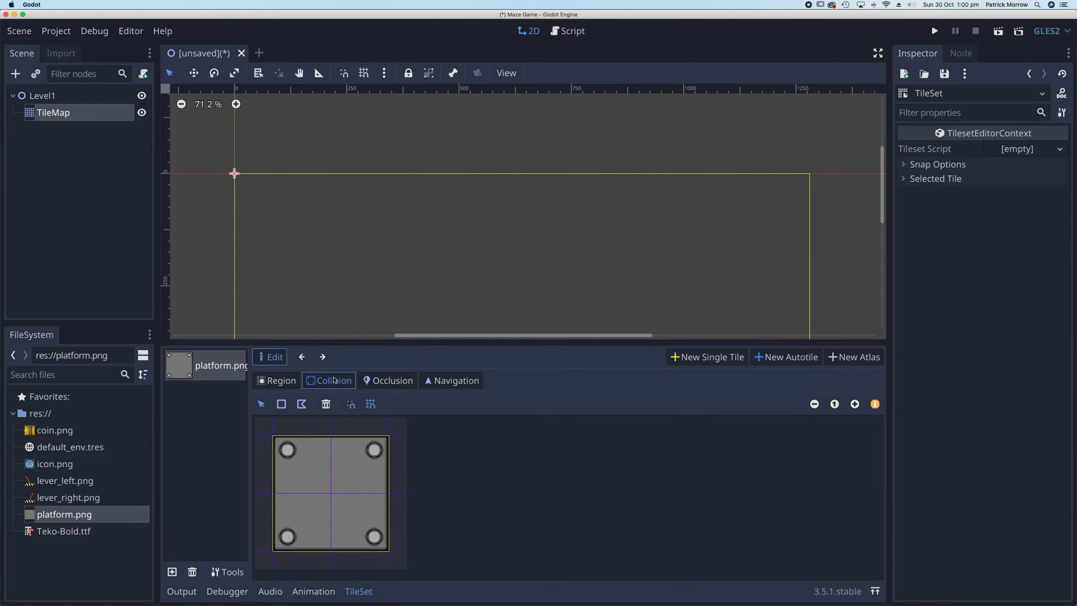
mouse_move(293, 434)
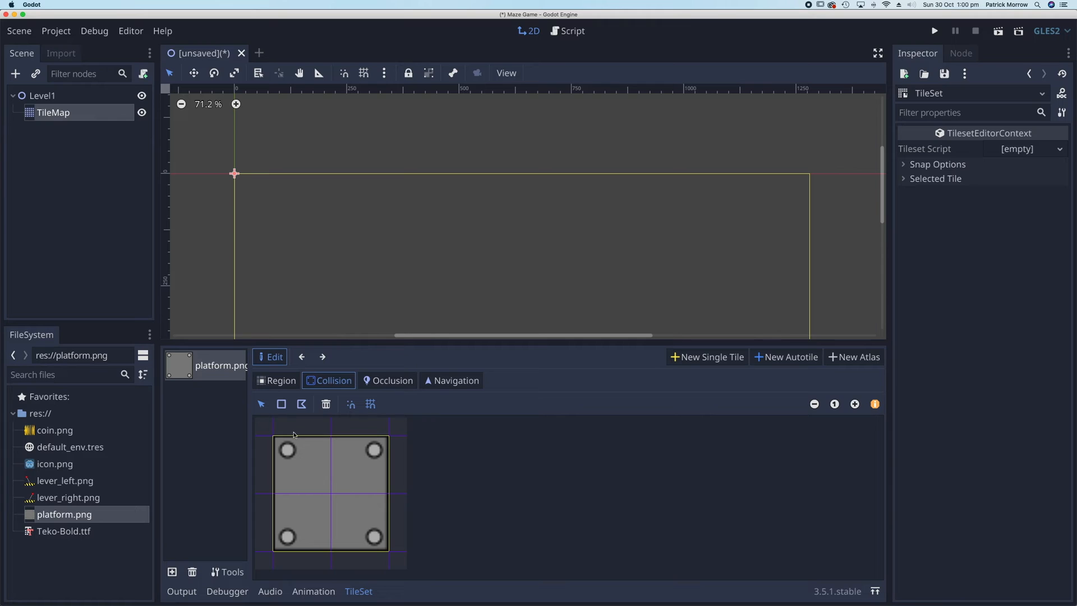
mouse_move(281, 404)
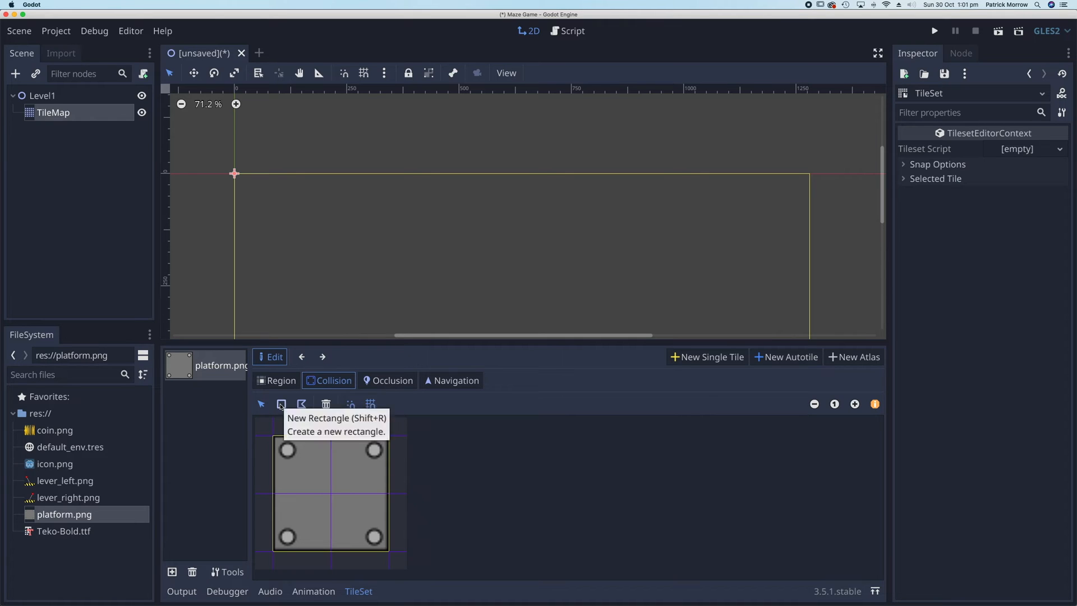
click(281, 403)
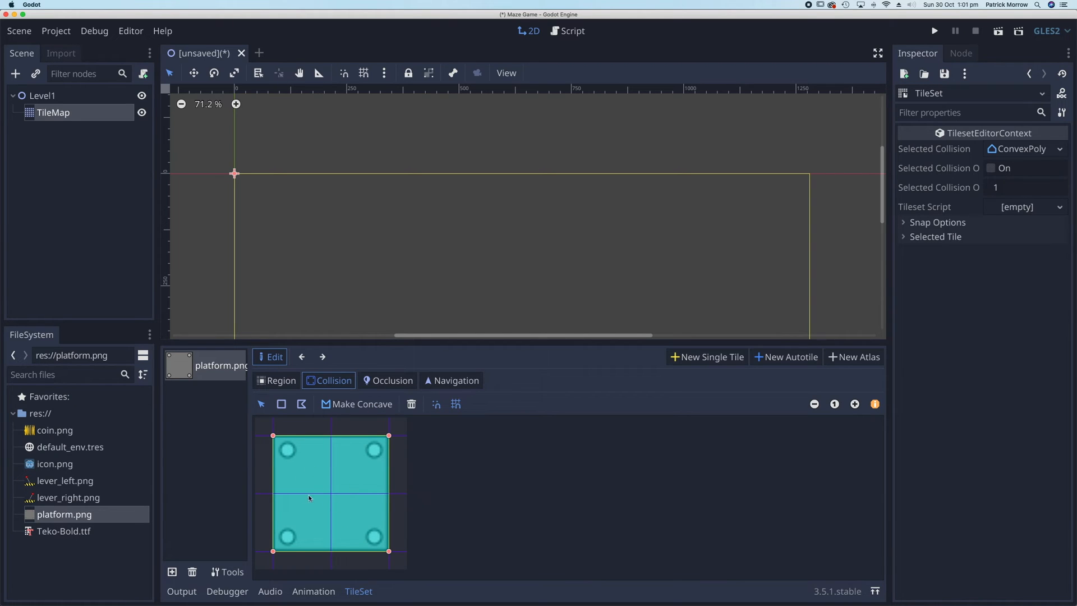
mouse_move(346, 496)
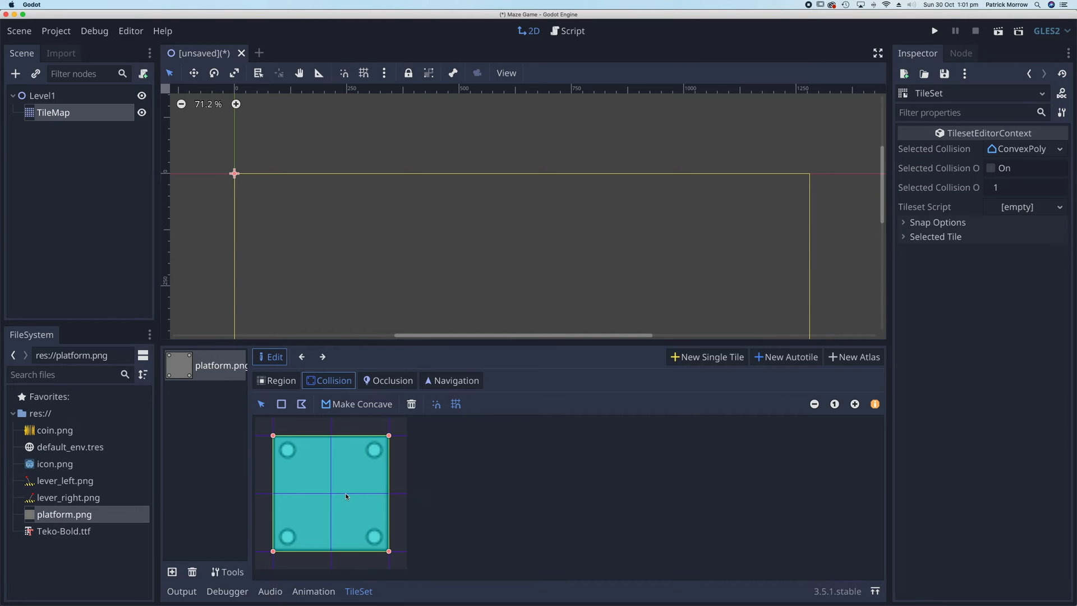
Return to the TileMap node so the platform tile appears in the painting palette.
click(44, 96)
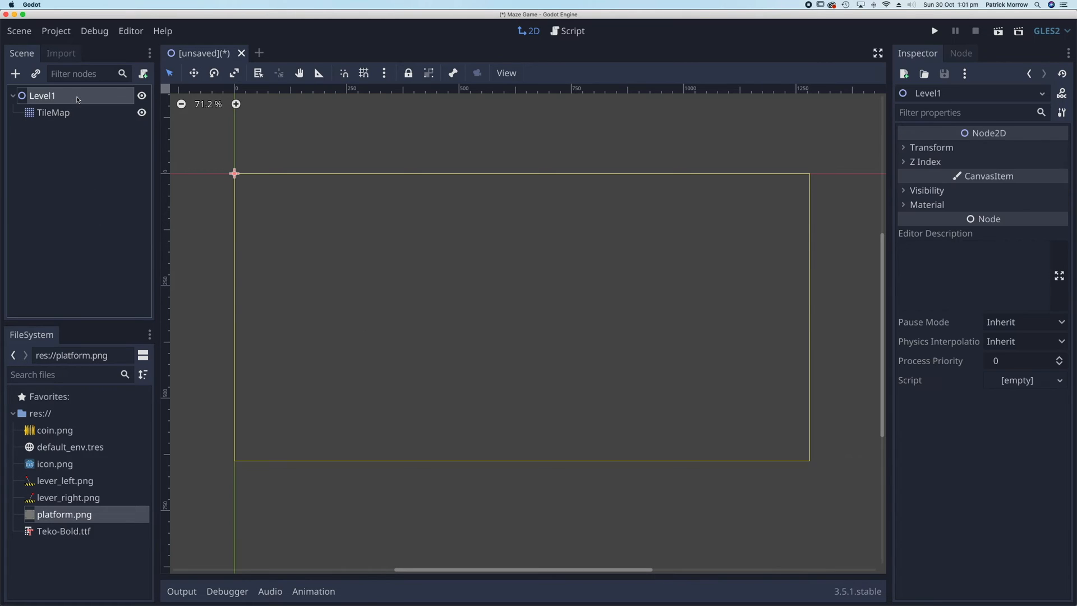
click(54, 112)
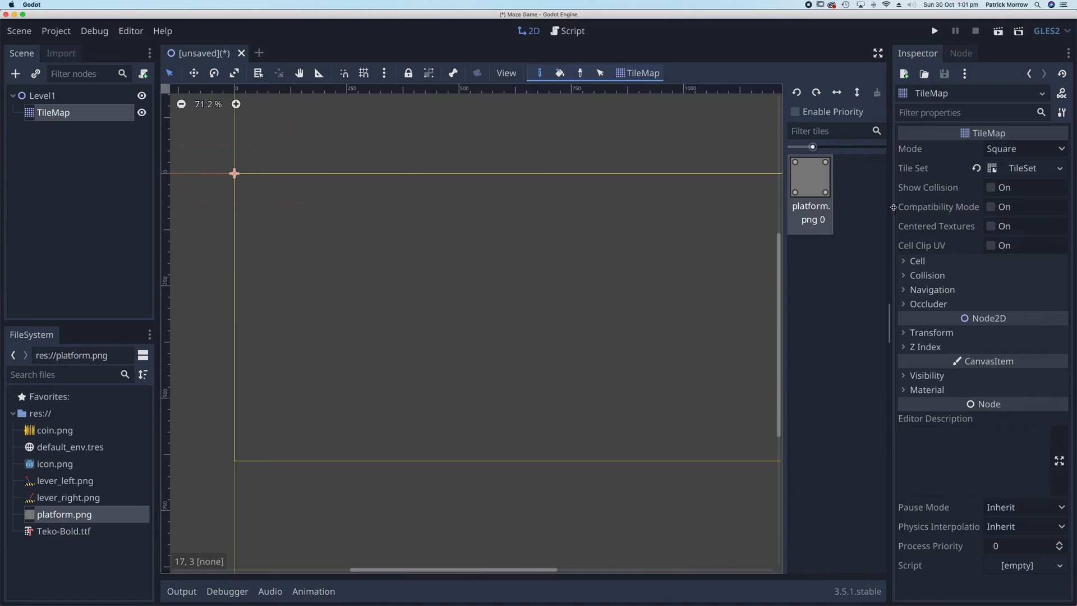
mouse_move(790, 180)
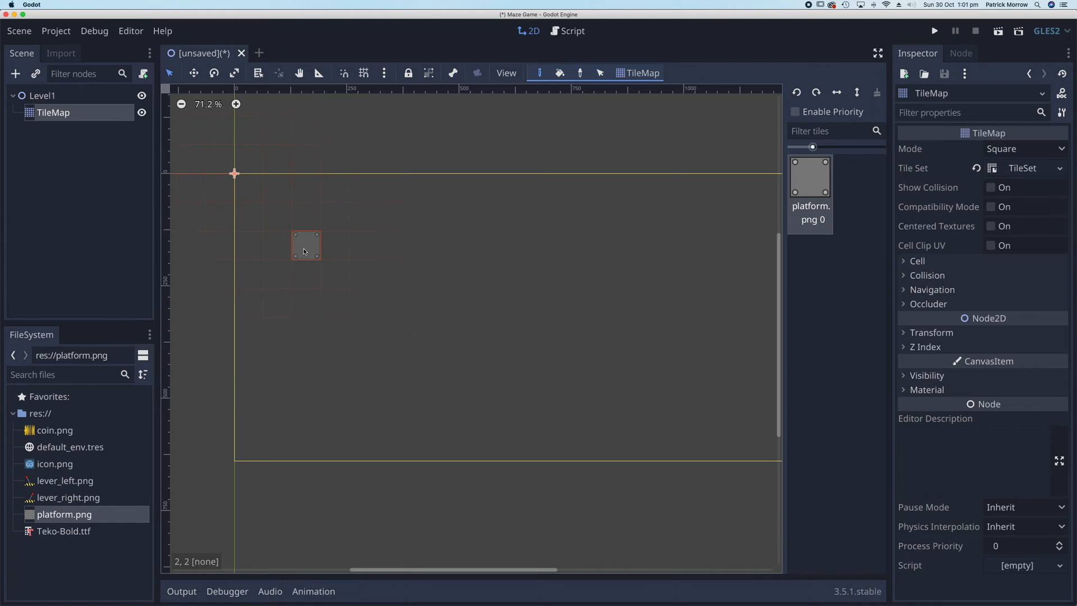
Paint the maze's outer border and inner wall corridors with platform tiles.
click(249, 209)
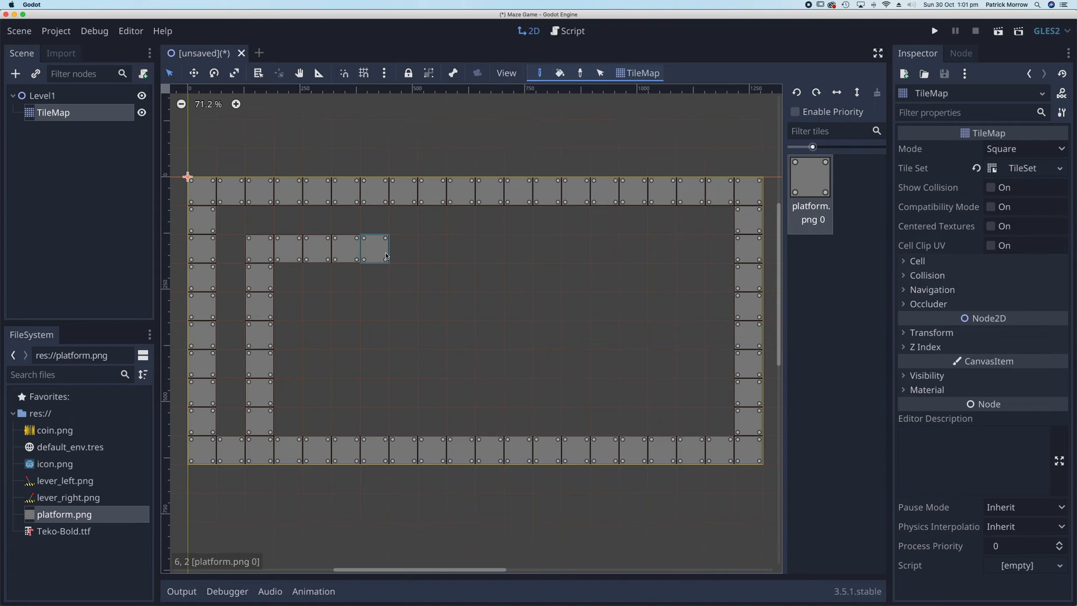
drag(376, 244, 402, 391)
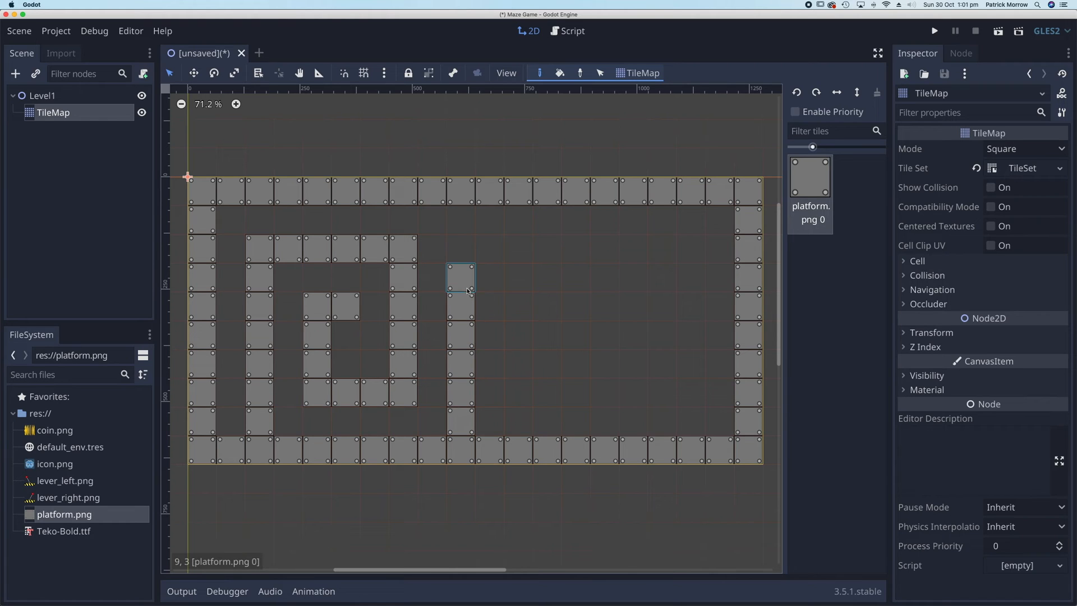
click(518, 247)
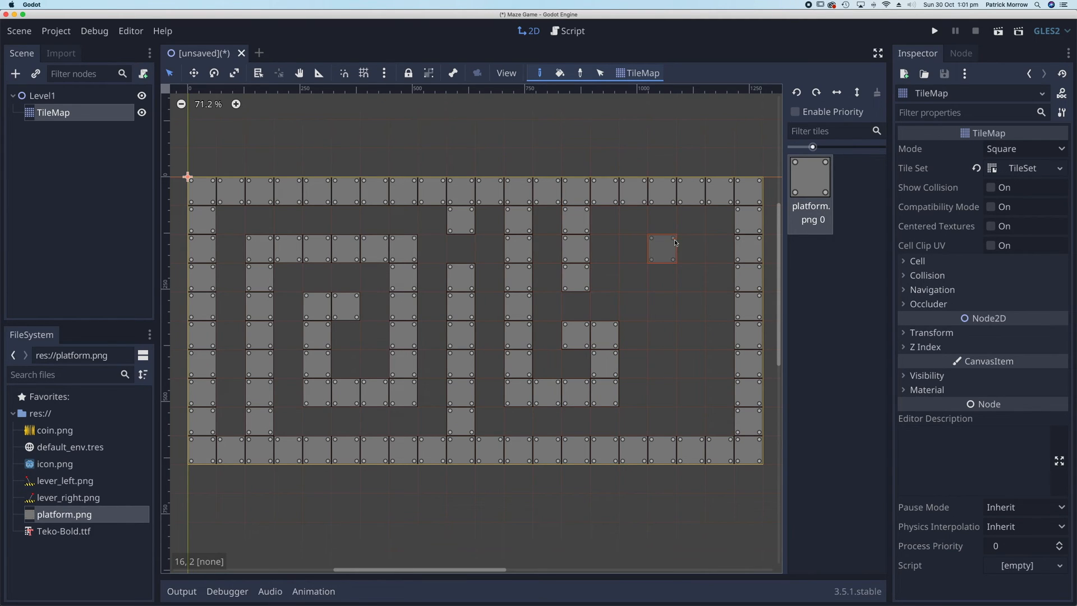
click(690, 394)
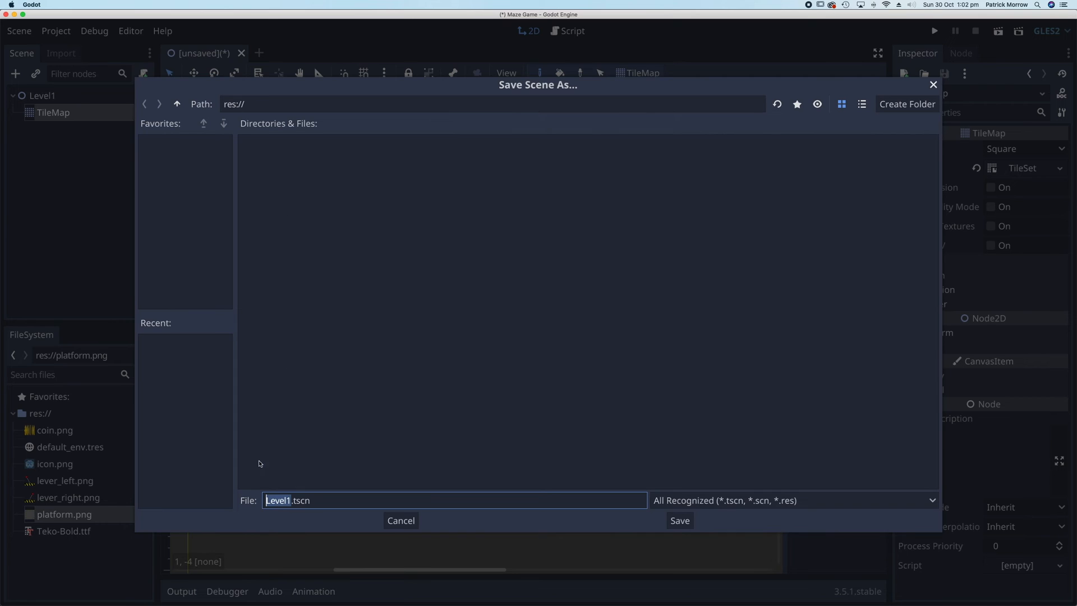
mouse_move(289, 487)
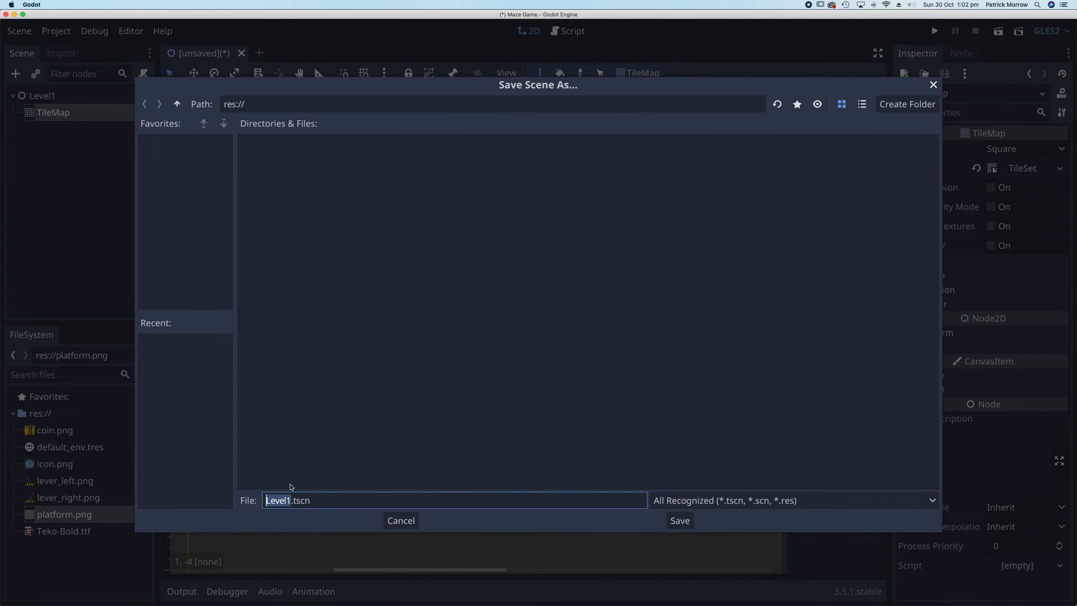
mouse_move(79, 141)
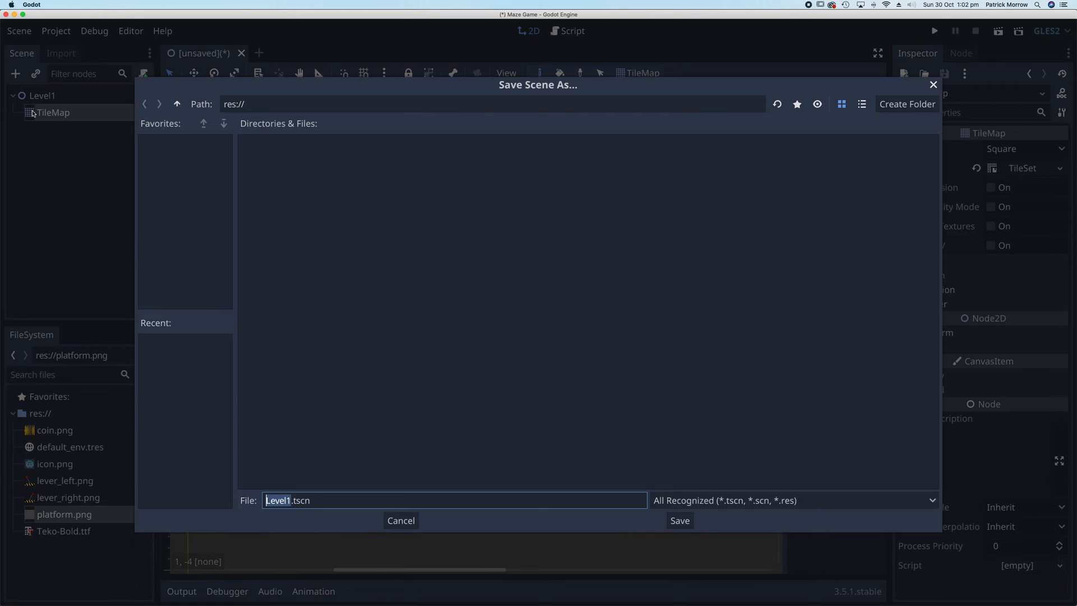
mouse_move(280, 502)
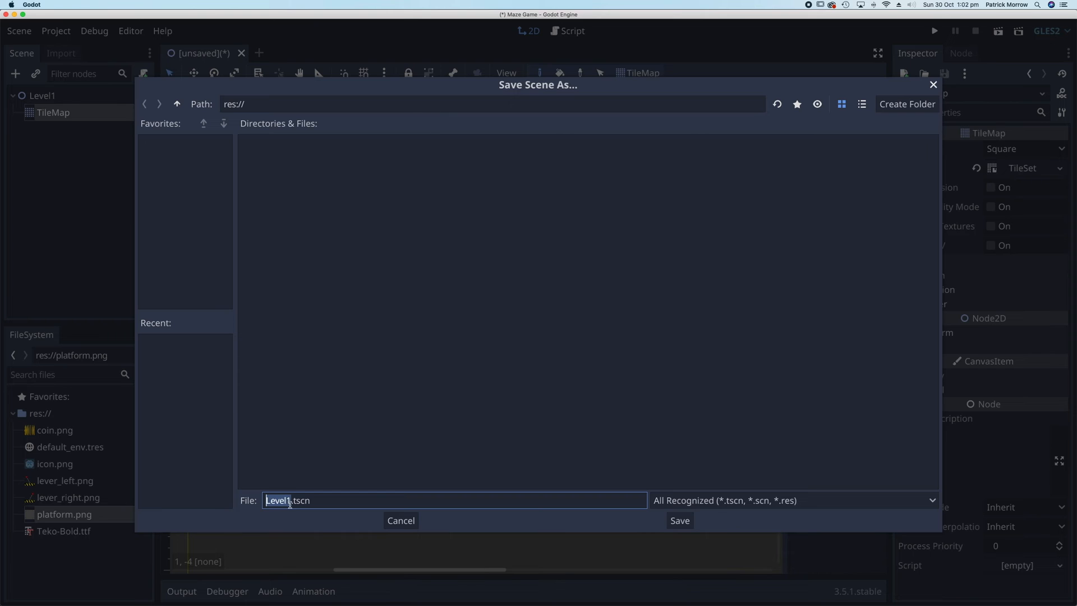
mouse_move(630, 528)
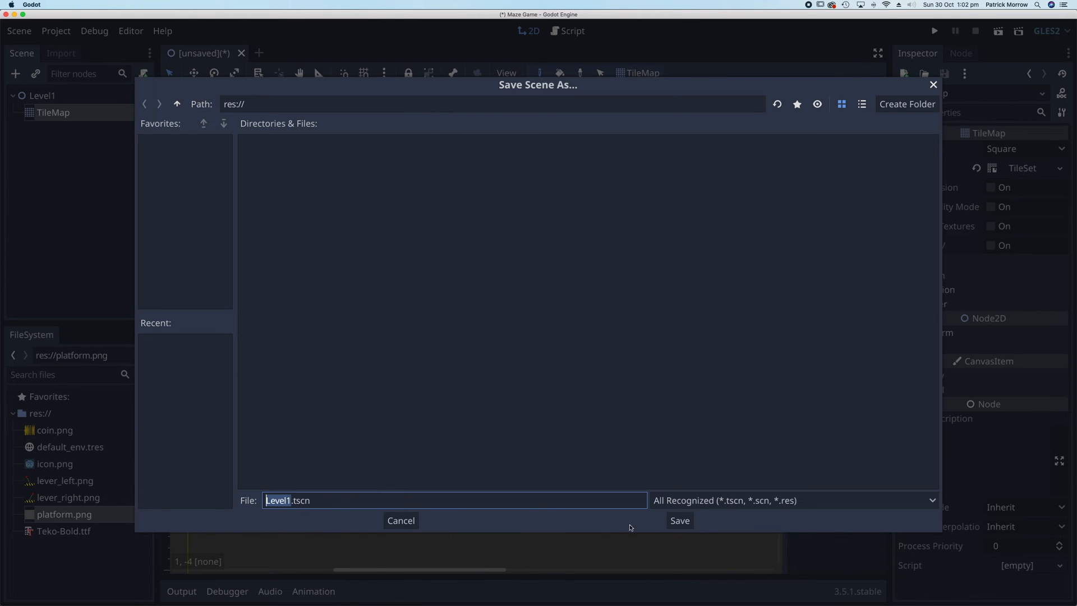
Save the scene as Level1.tscn in res://.
click(678, 520)
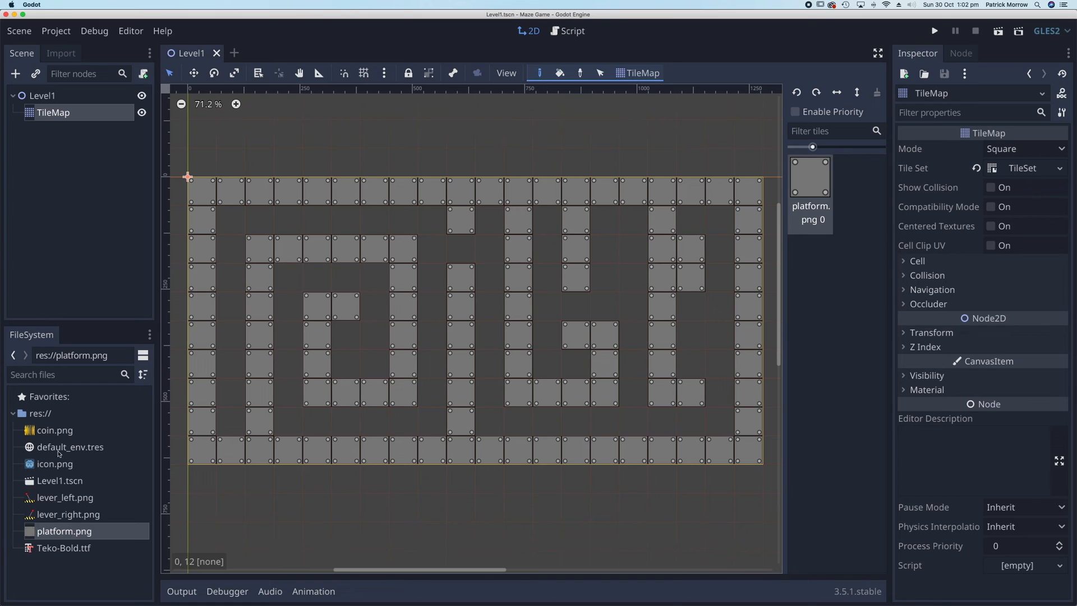
mouse_move(53, 480)
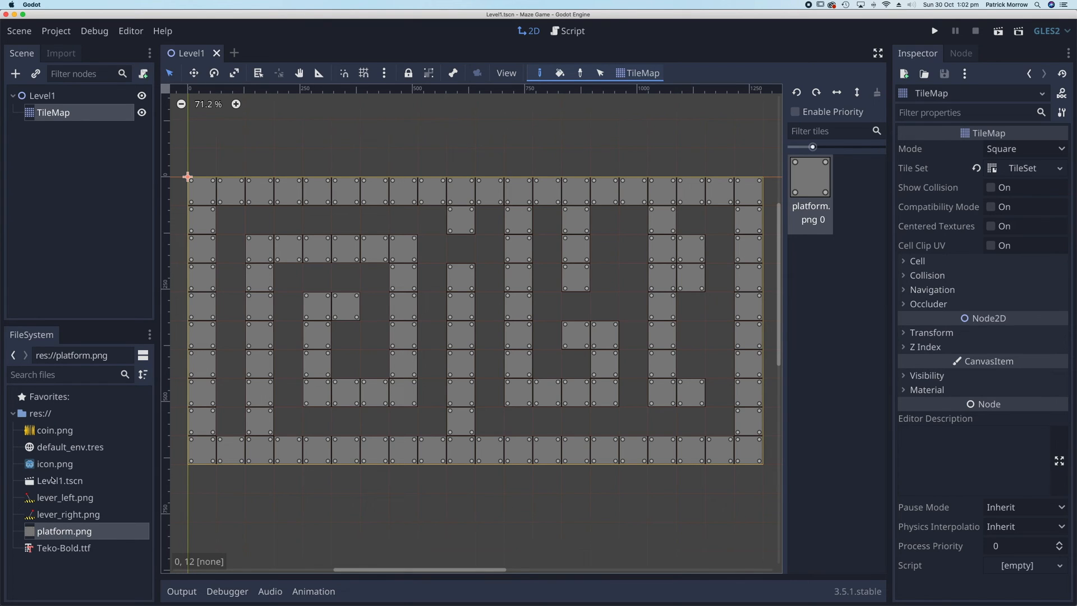
mouse_move(73, 486)
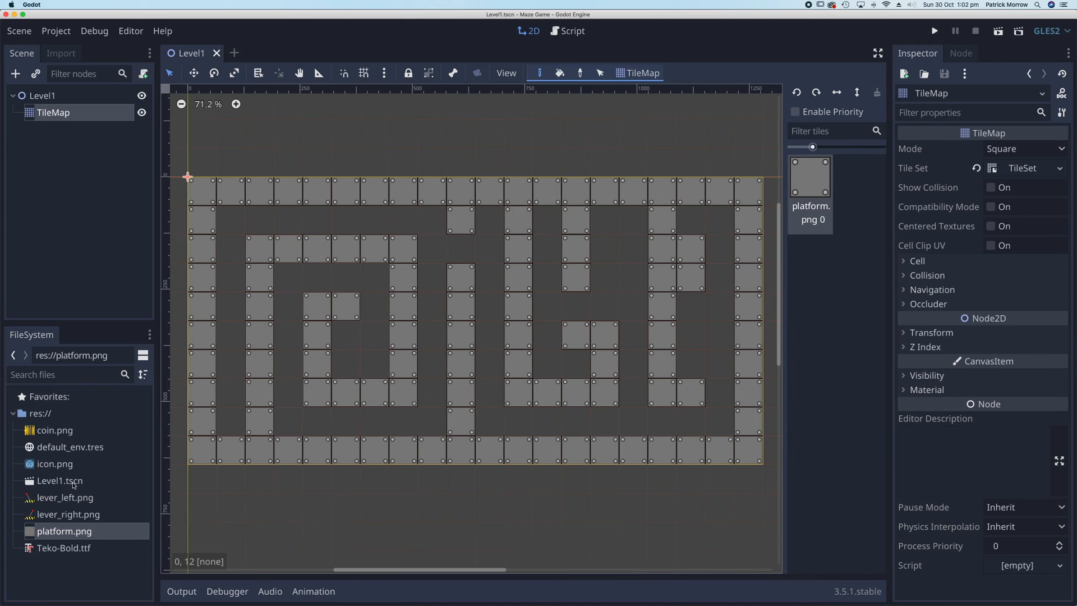
mouse_move(57, 482)
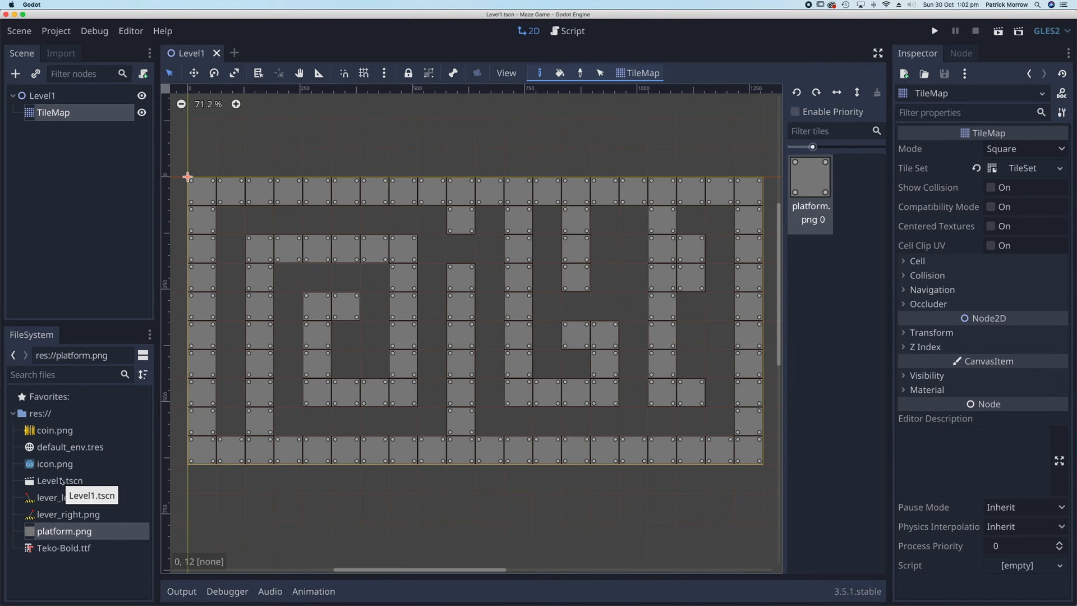
click(230, 255)
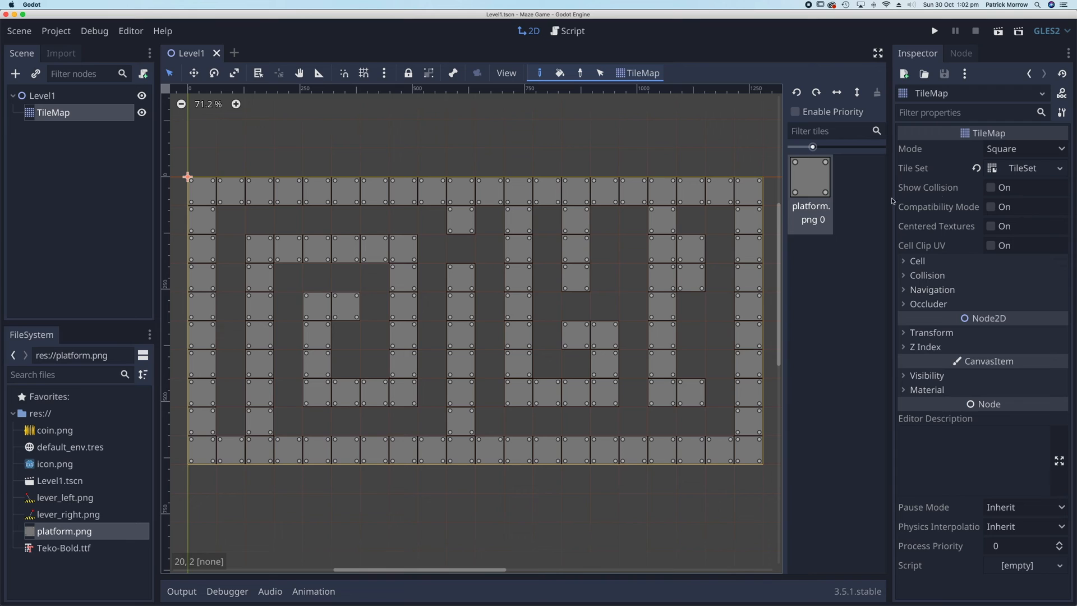
mouse_move(1026, 186)
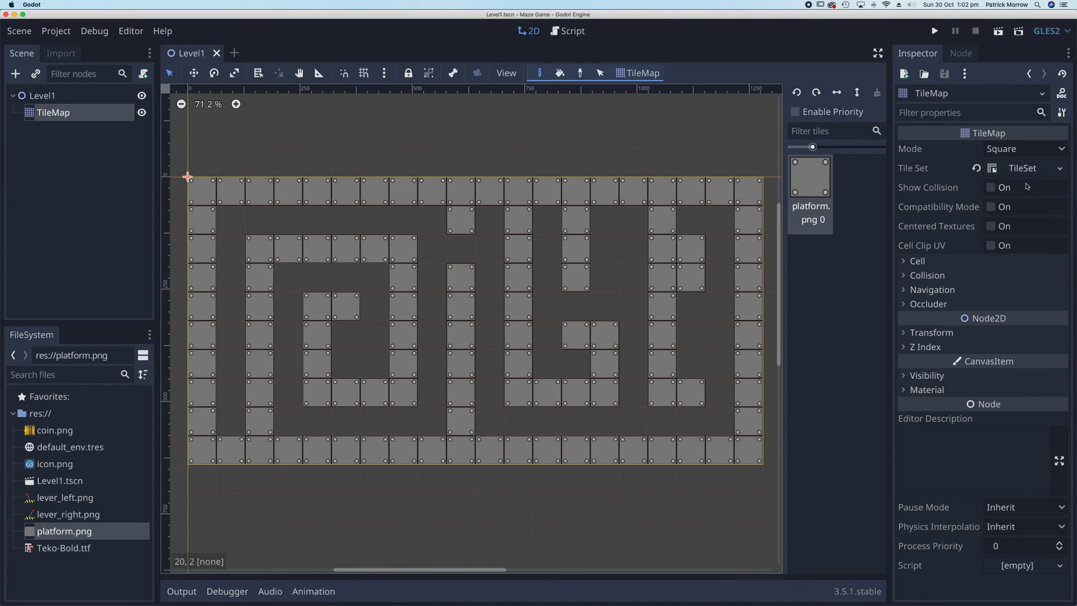
Save the TileMap's tile set as its own walls.tres resource.
click(1061, 167)
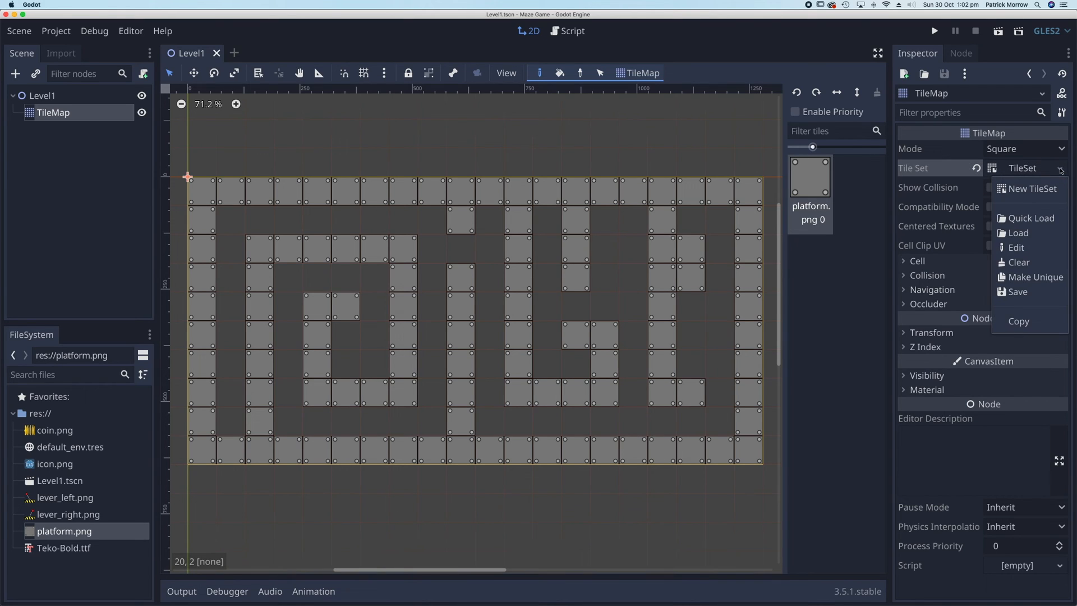
mouse_move(1031, 277)
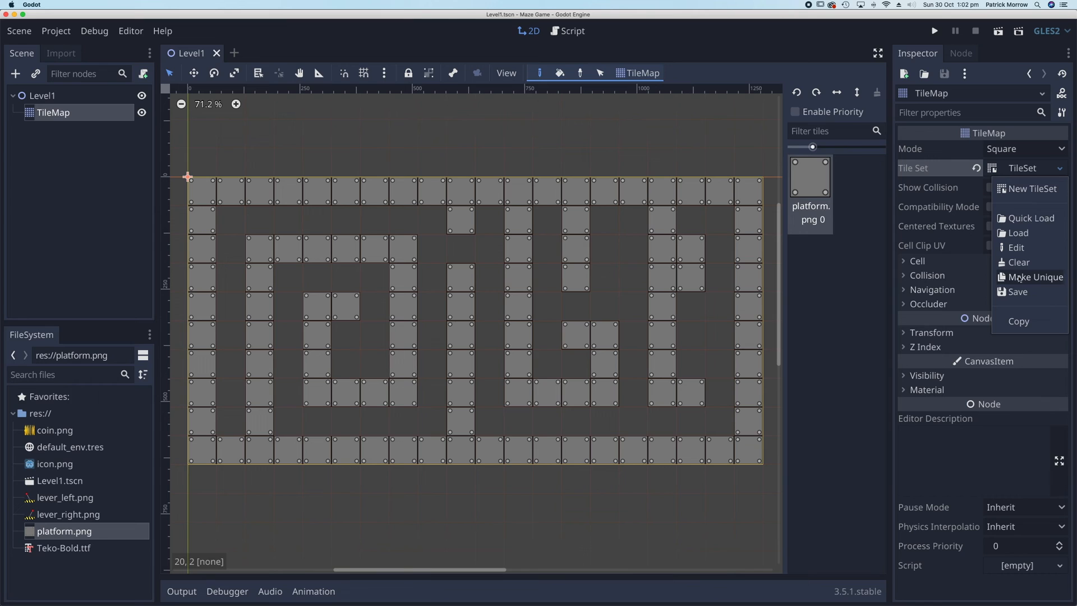
click(1018, 292)
text(walls.tres)
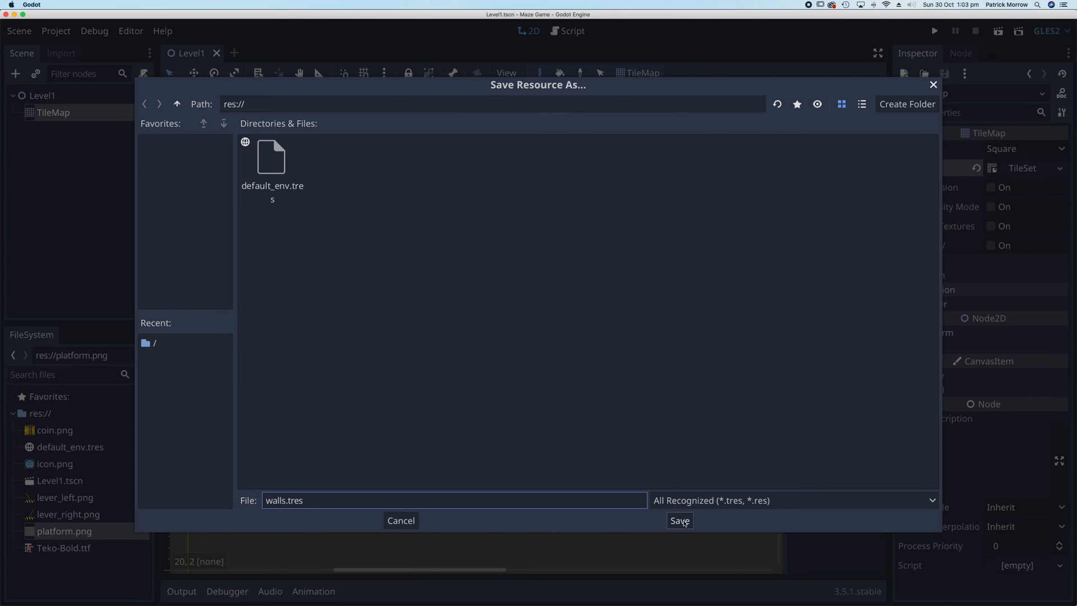
click(679, 519)
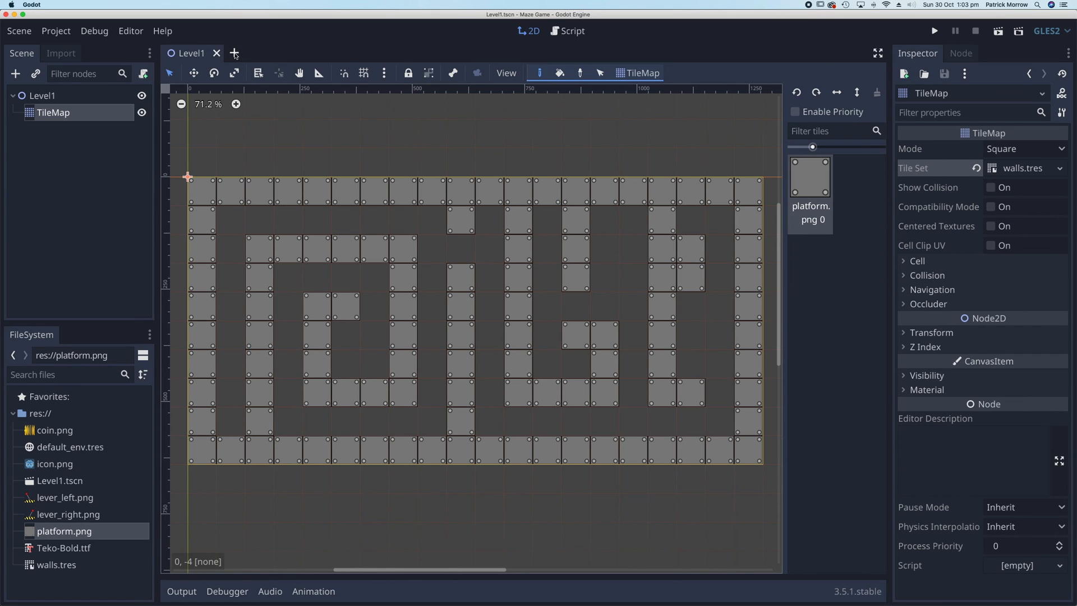
Create a new scene with a Node2D root renamed to Level2.
click(19, 31)
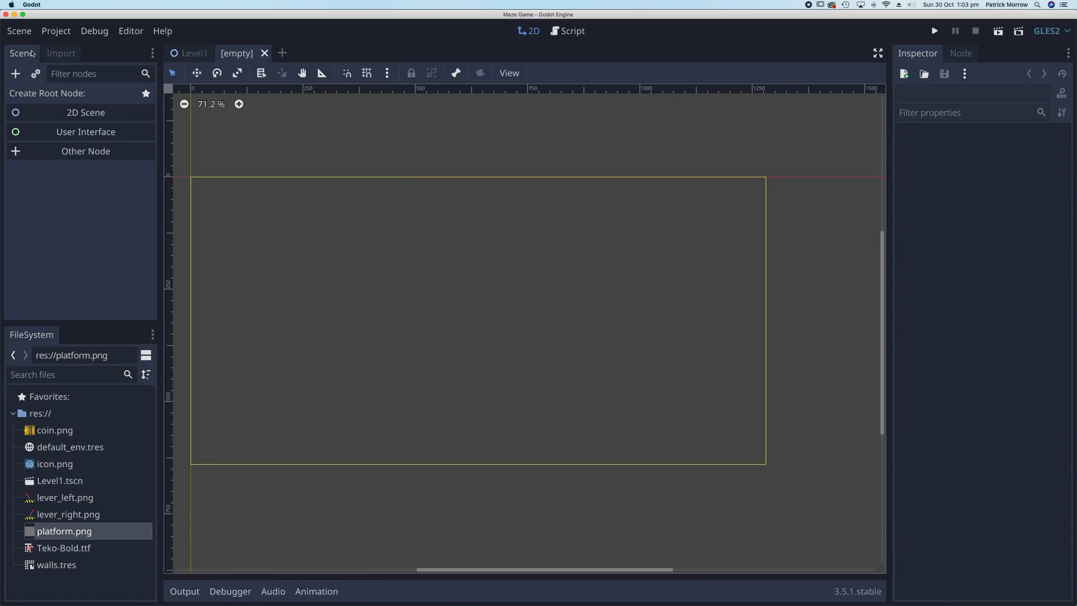
mouse_move(520, 242)
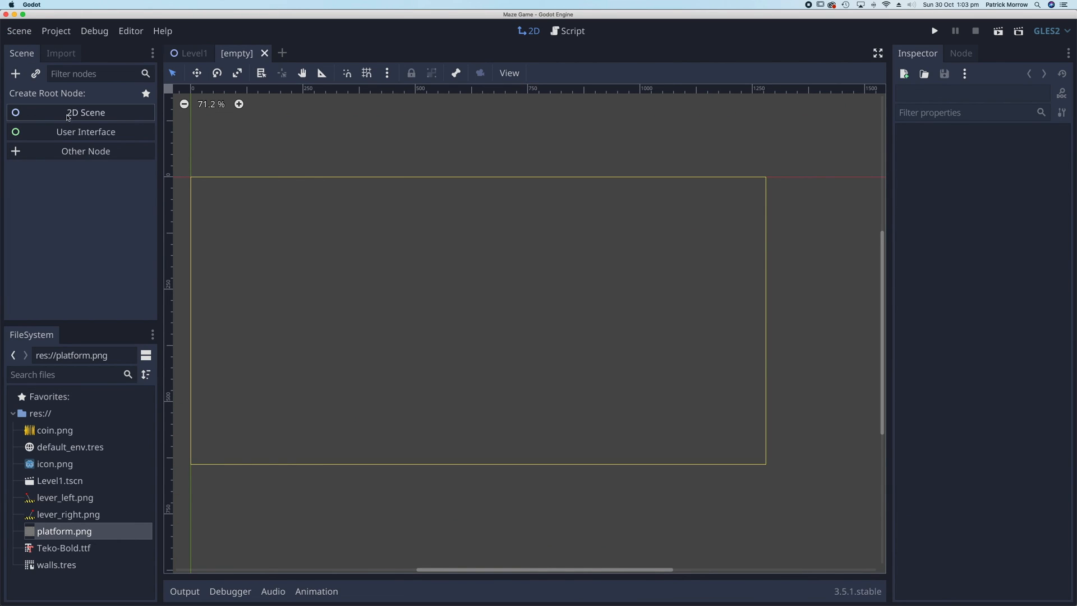
click(86, 112)
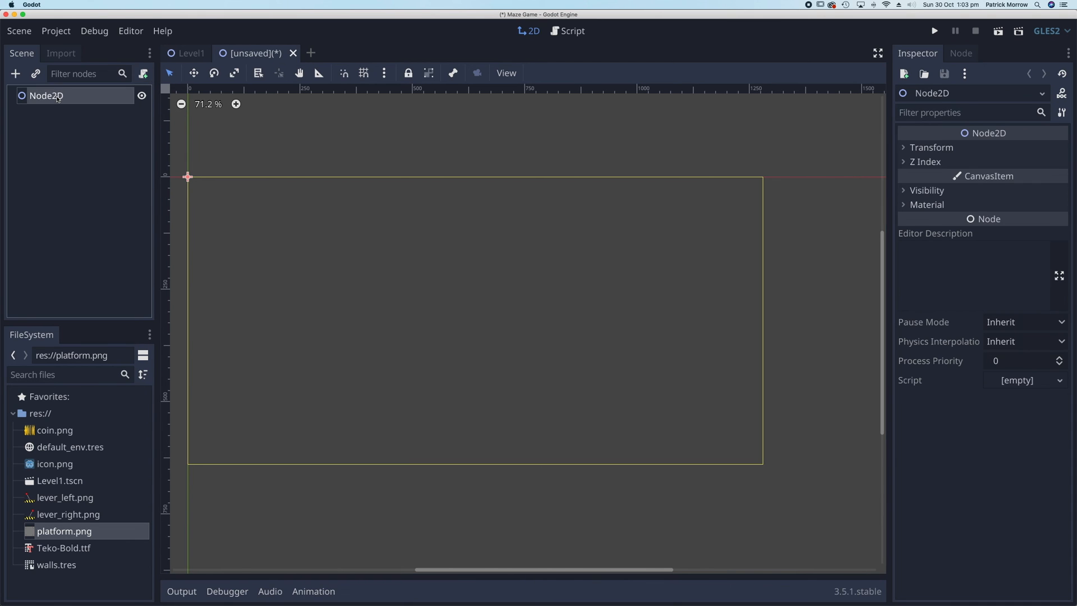
double_click(46, 95)
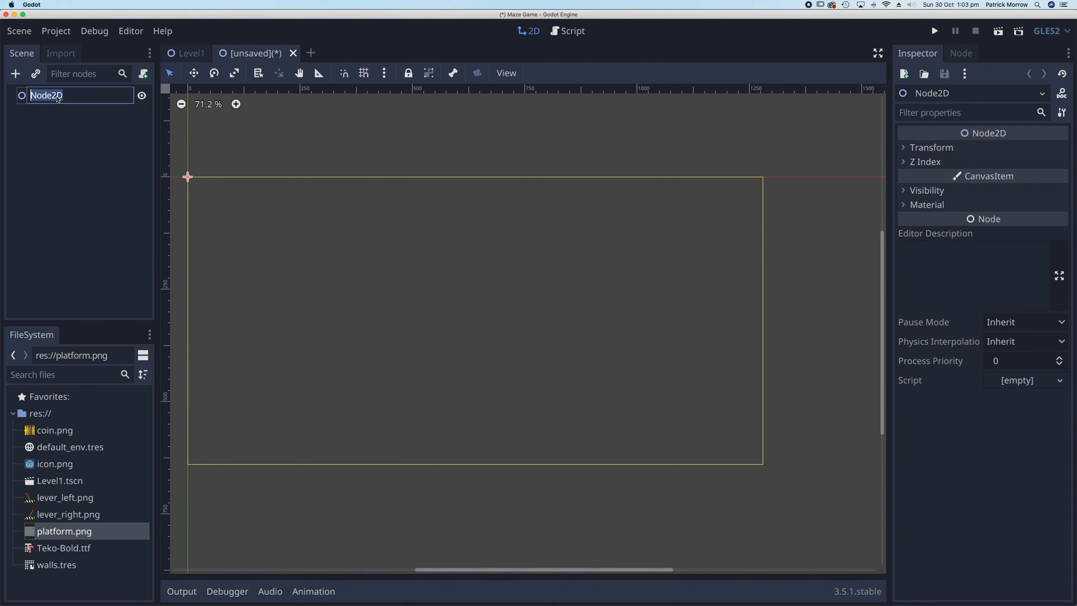
text(Level2)
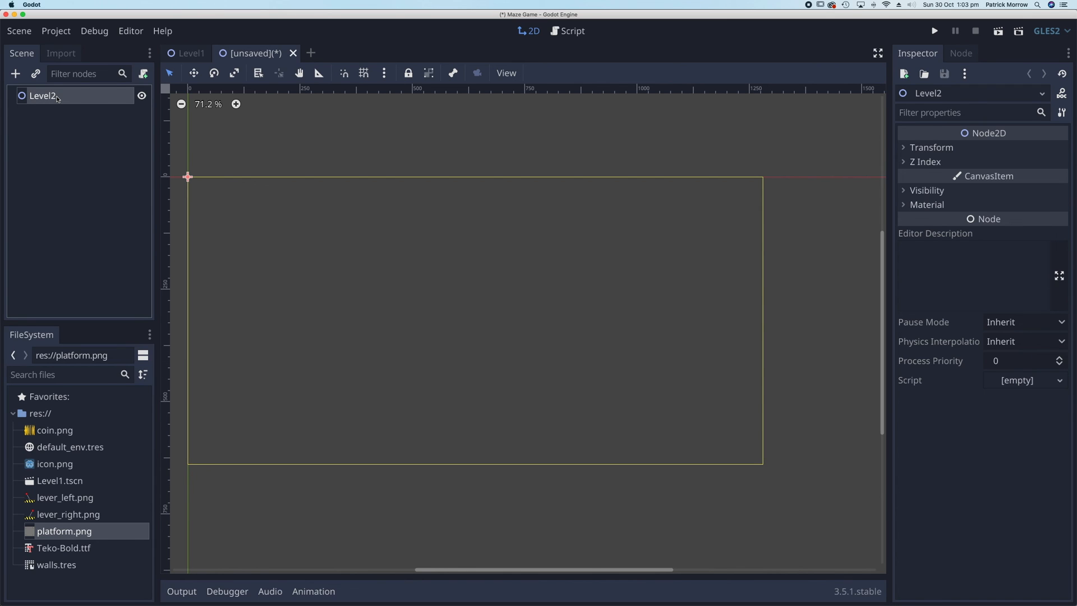
mouse_move(15, 74)
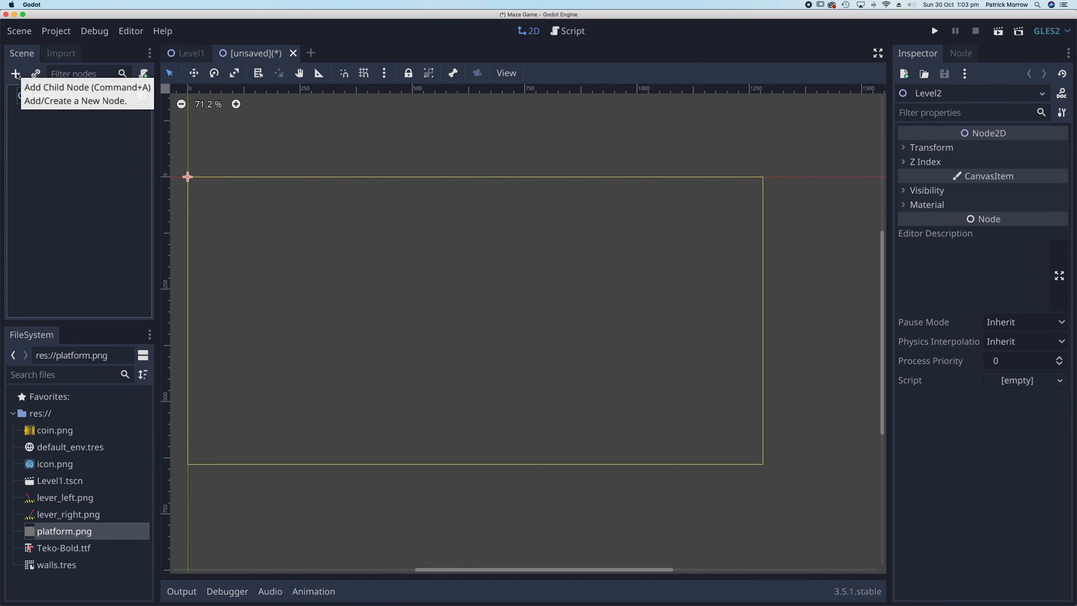
Add a TileMap child to Level2 and load the shared walls.tres tile set into it.
click(15, 74)
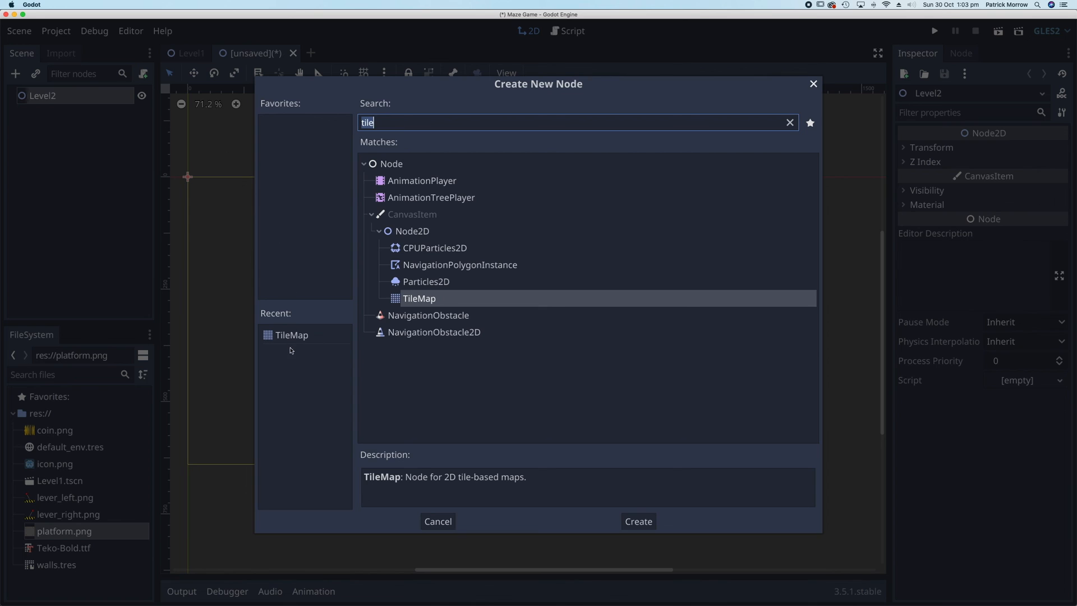
mouse_move(292, 332)
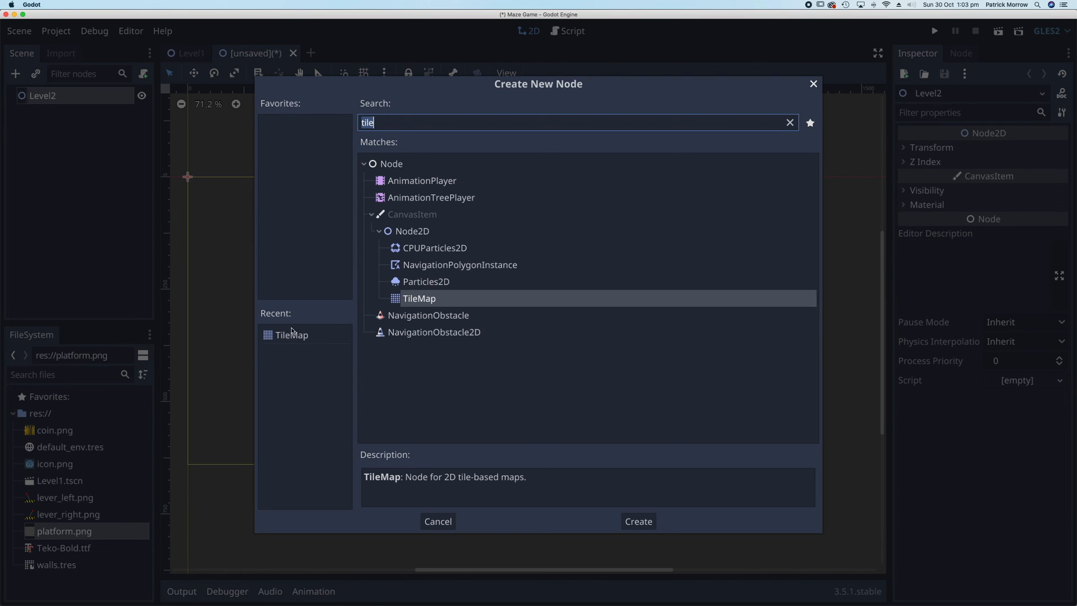
mouse_move(293, 336)
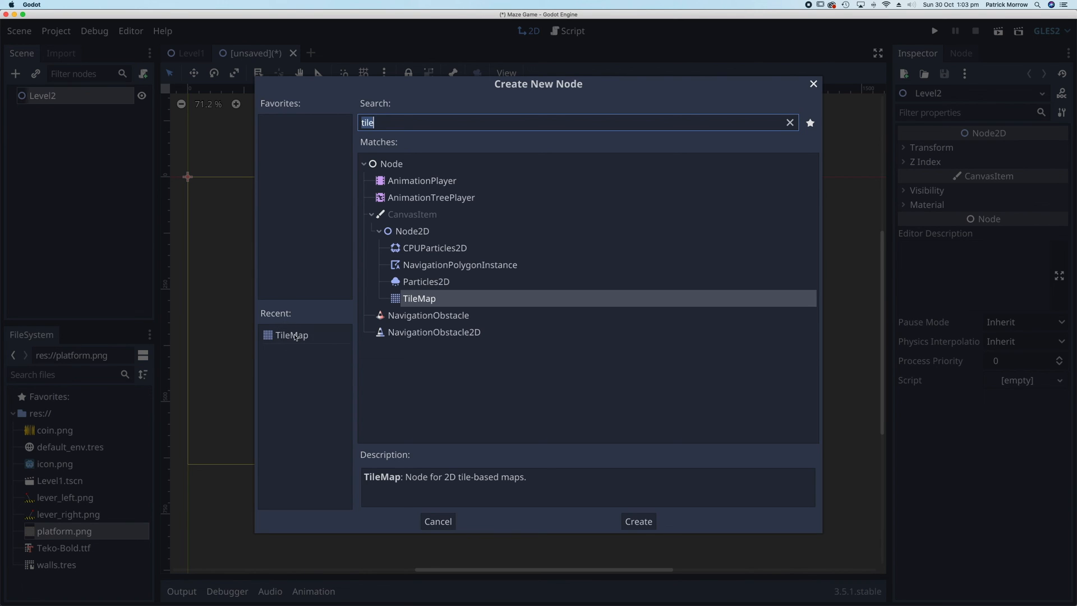
click(638, 521)
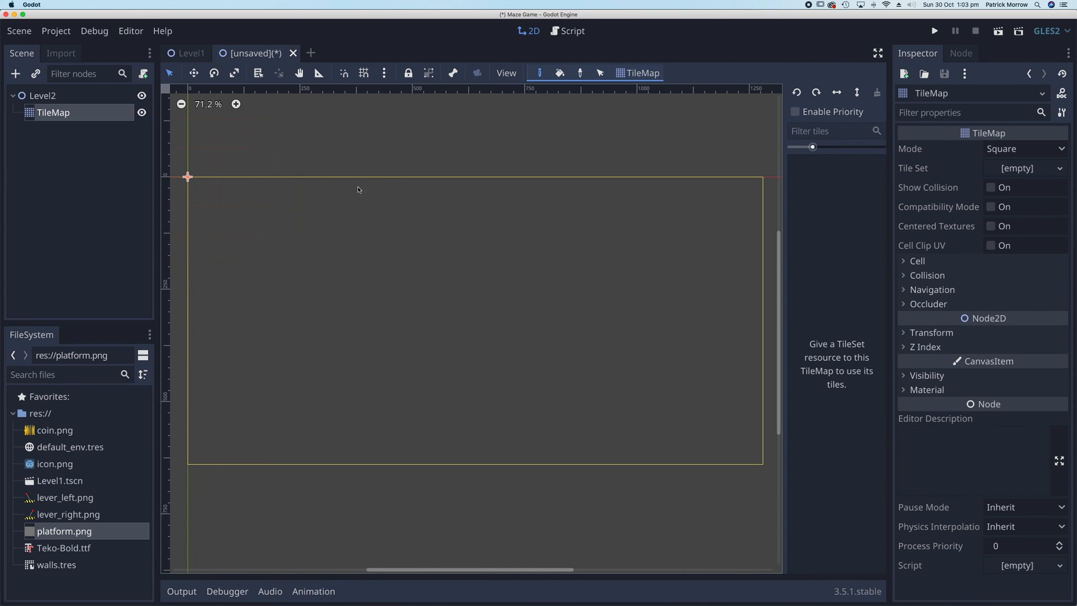
mouse_move(928, 168)
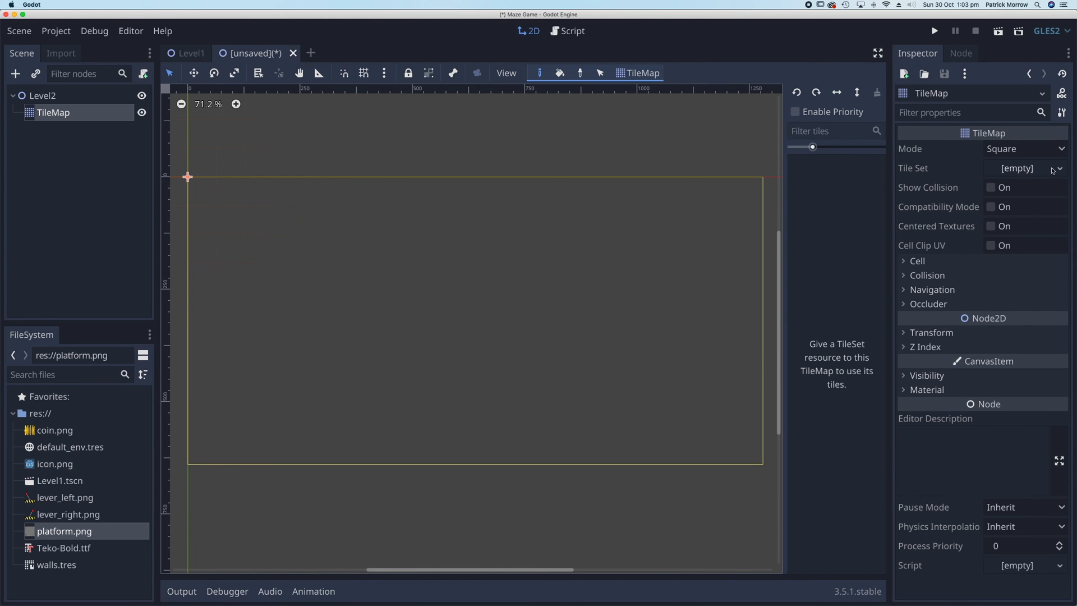
click(1058, 168)
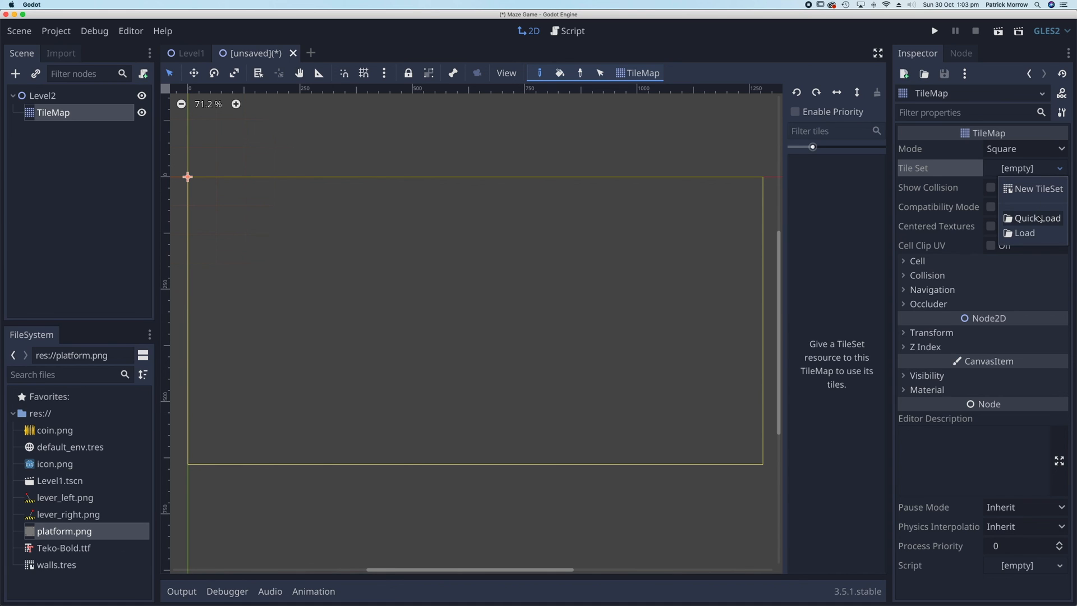
click(1036, 218)
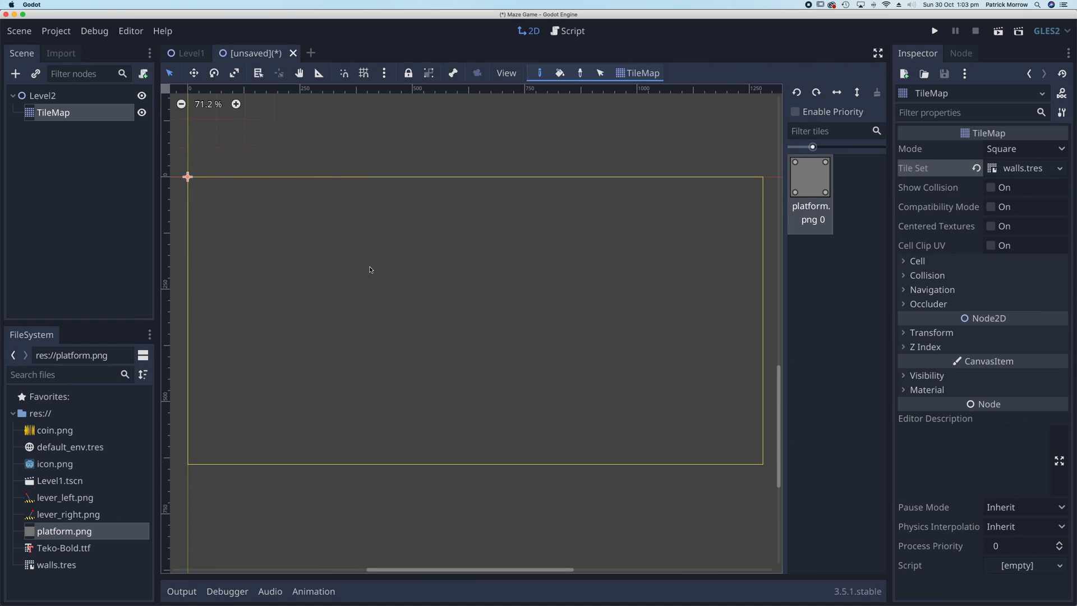
Paint the outer border and a few inner platform-tile walls, then save the scene as Level2.tscn.
drag(201, 179, 201, 404)
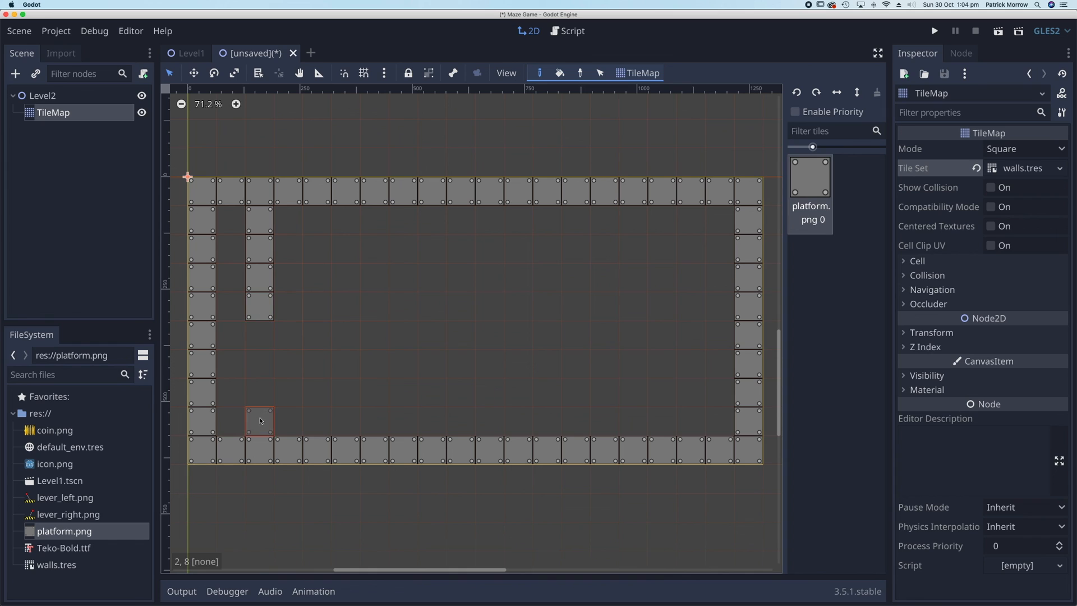
click(317, 363)
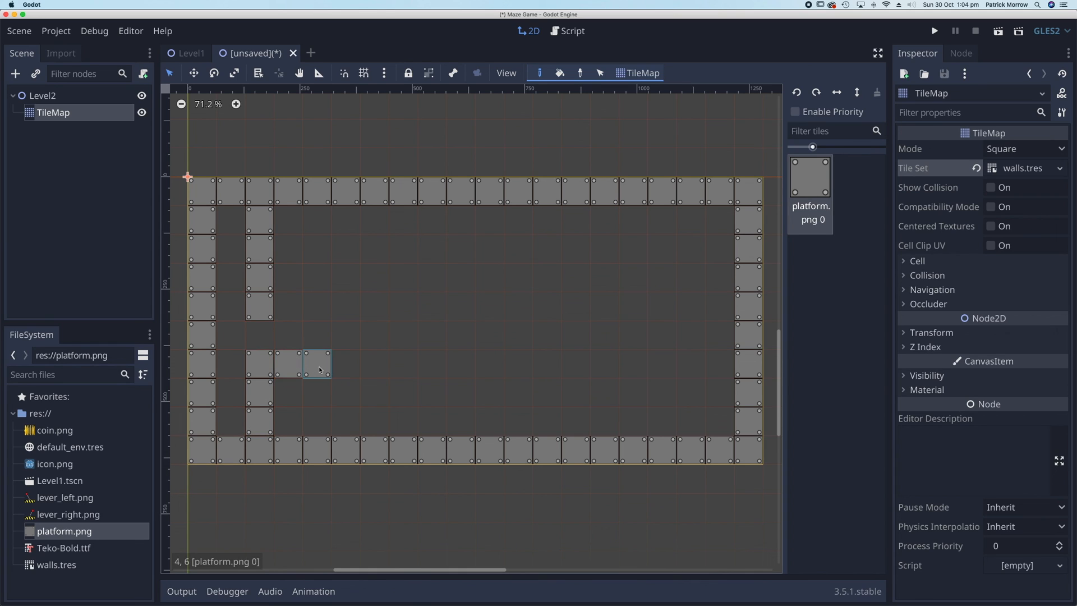
click(431, 391)
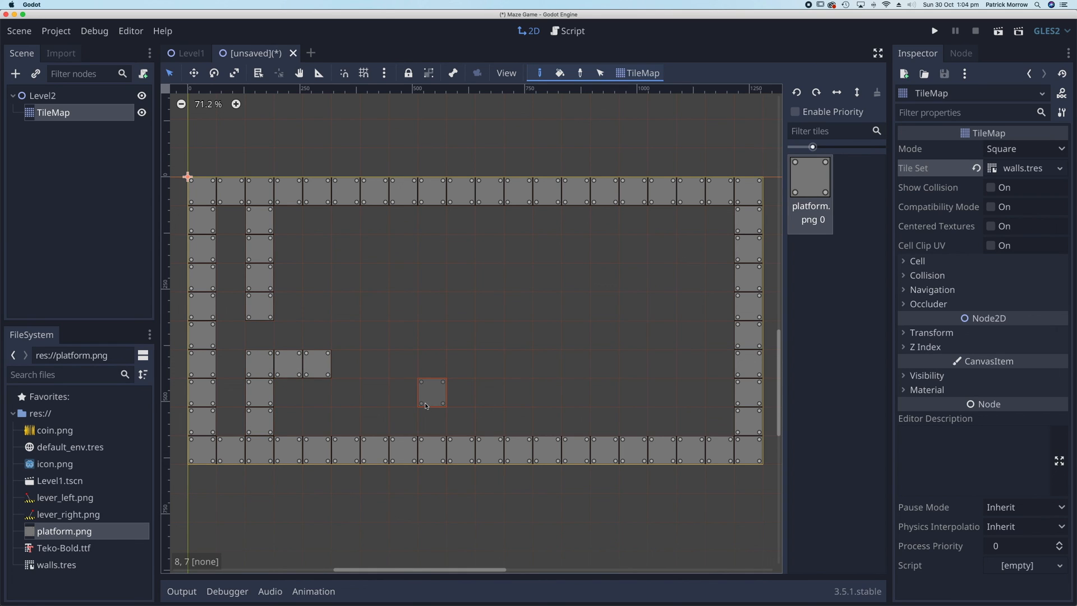
mouse_move(423, 404)
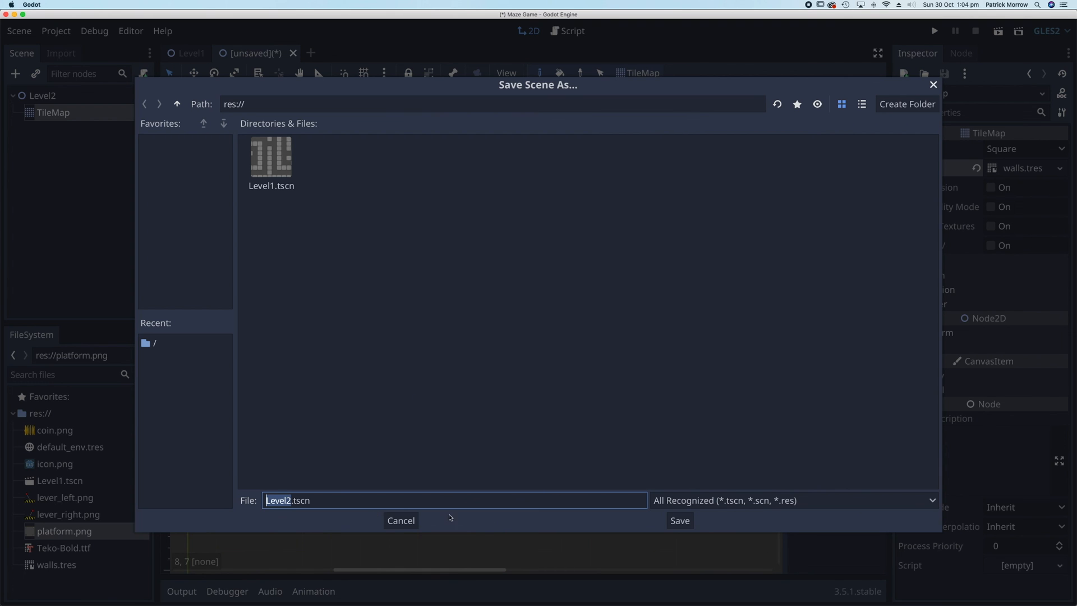
click(678, 519)
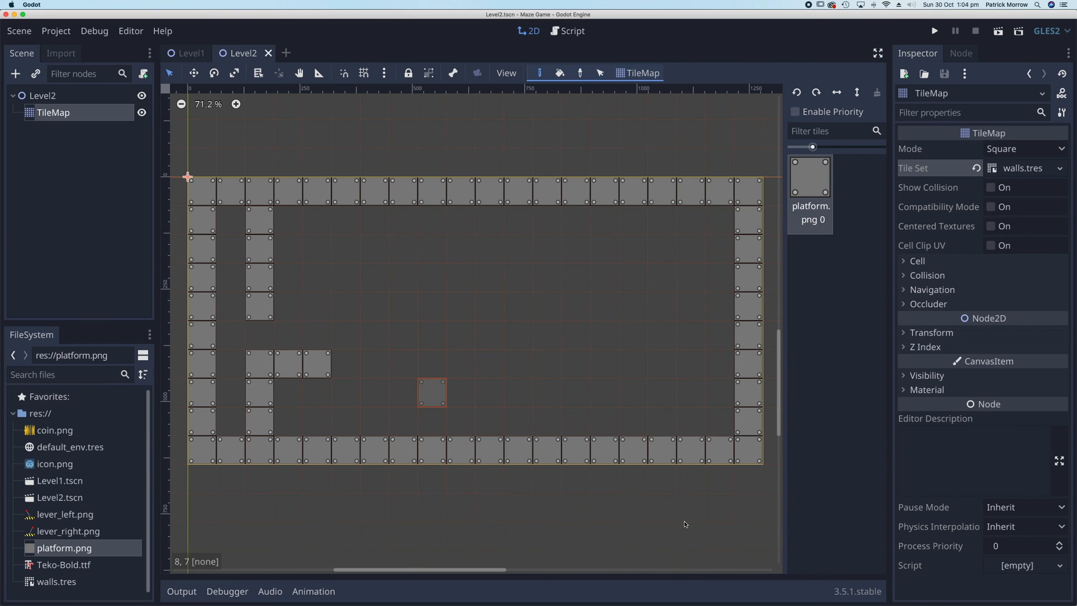